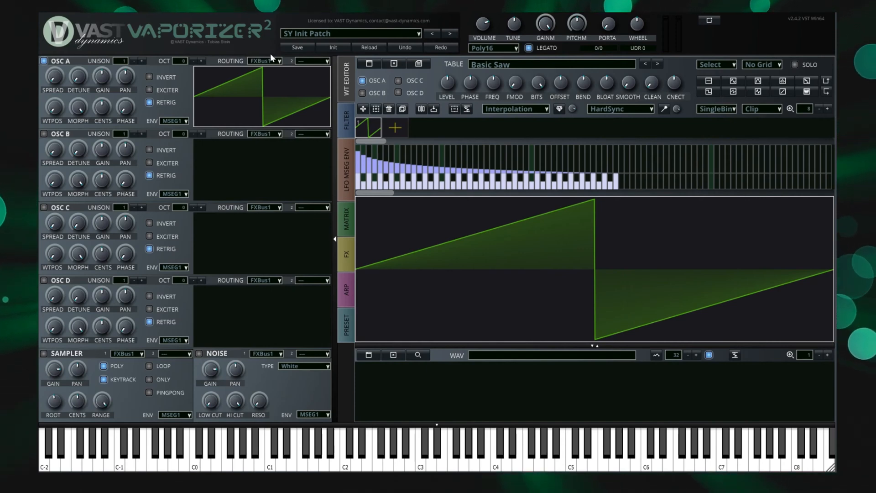
{"action": "mouse_move", "coordinate": [379, 117]}
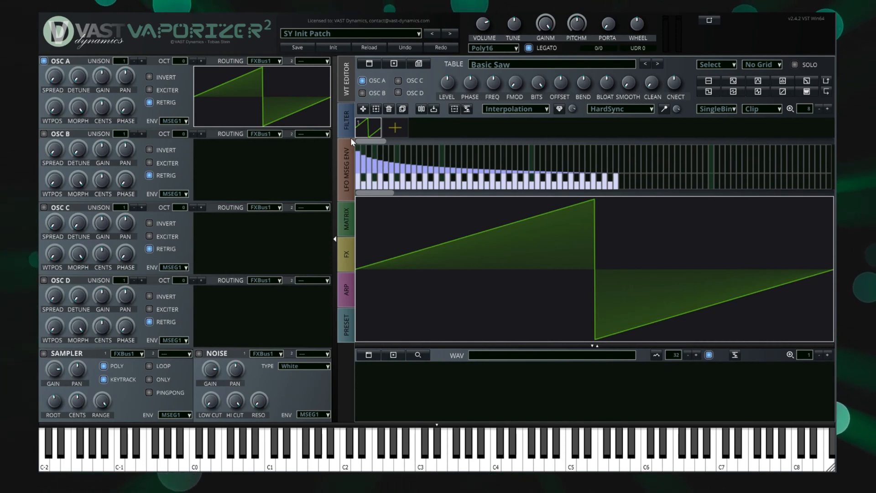
{"action": "mouse_move", "coordinate": [50, 366]}
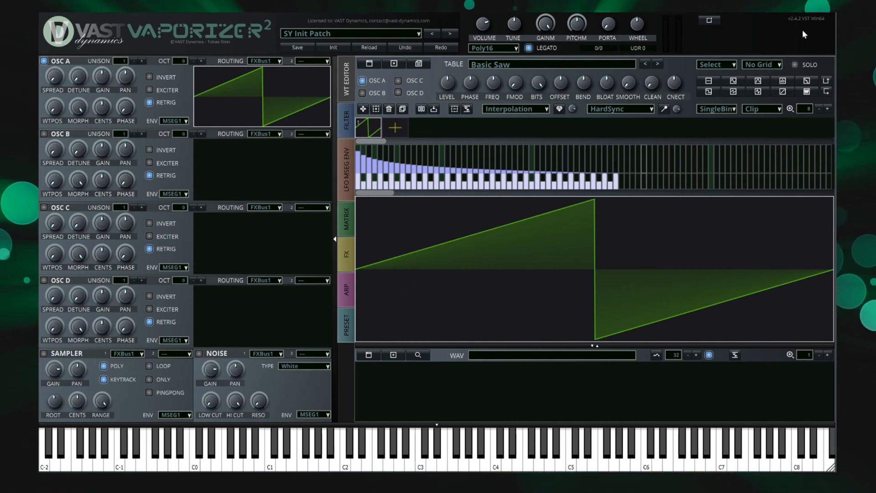
{"action": "mouse_move", "coordinate": [815, 31]}
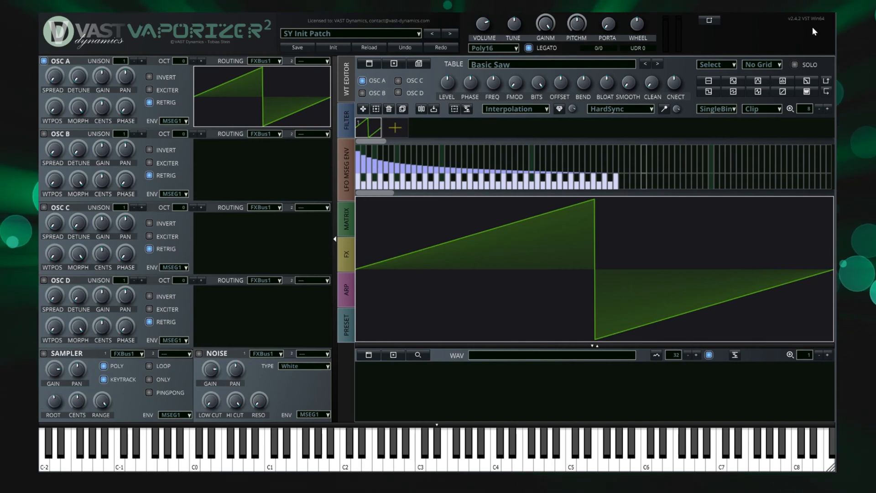
{"action": "mouse_move", "coordinate": [796, 28]}
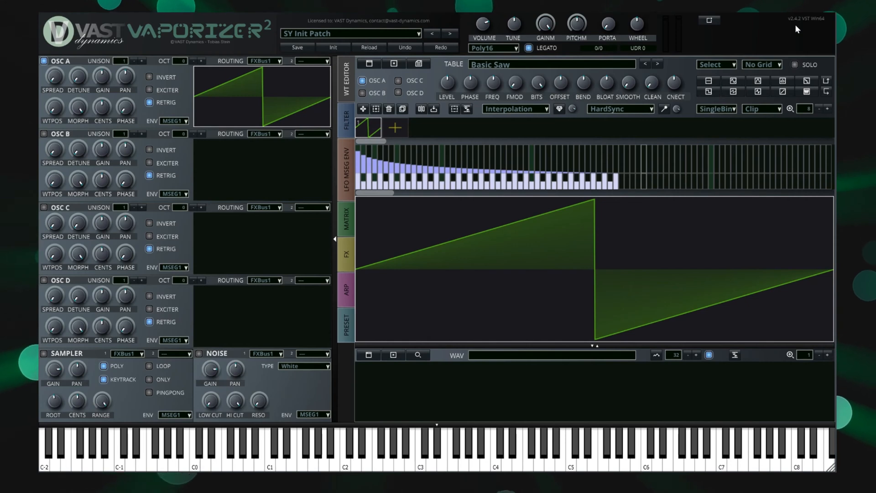
{"action": "mouse_move", "coordinate": [664, 26]}
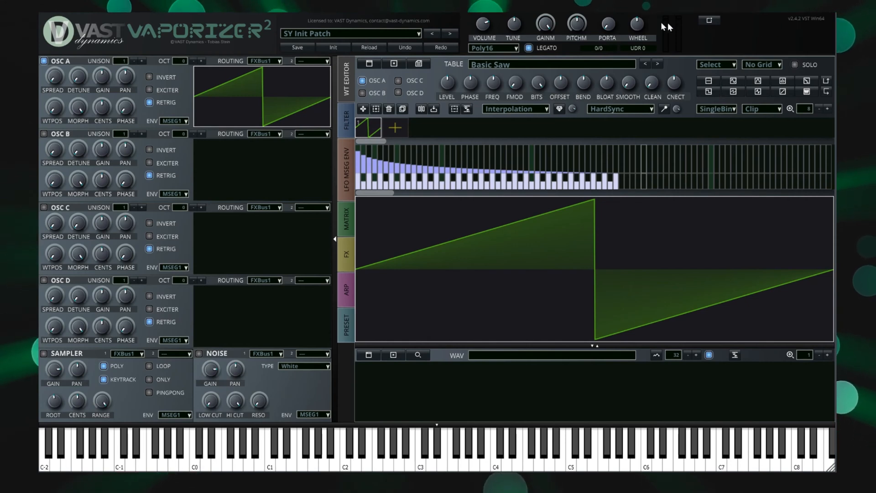
Audition PD Future Pad from the factory presets, then load SY Hyper Chorus
{"action": "left_click", "coordinate": [350, 33]}
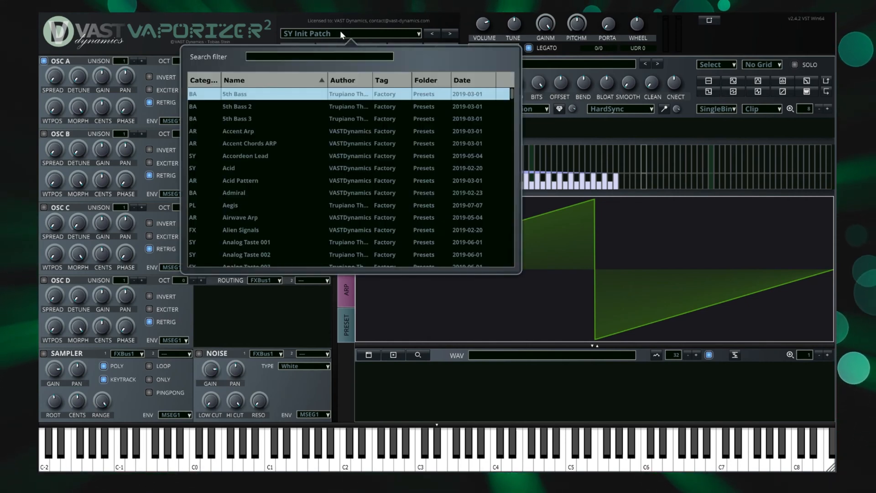
{"action": "scroll", "scroll_direction": "down", "scroll_amount": 3}
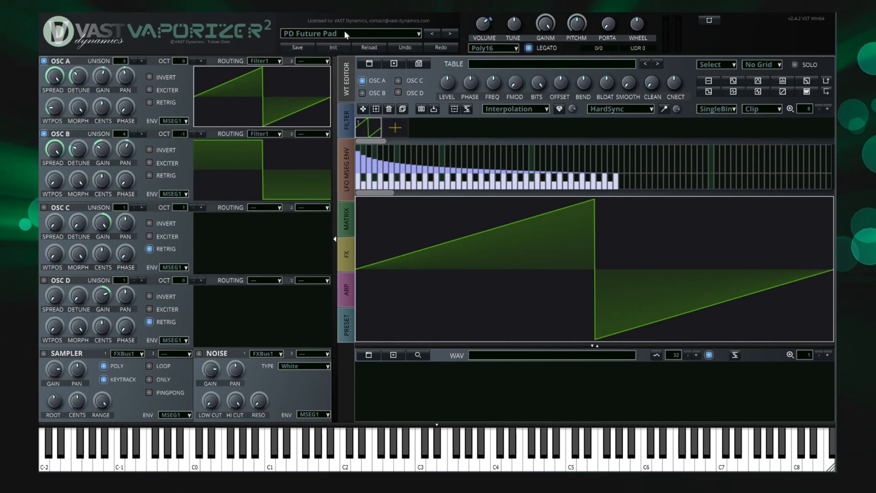
{"action": "left_click", "coordinate": [347, 33]}
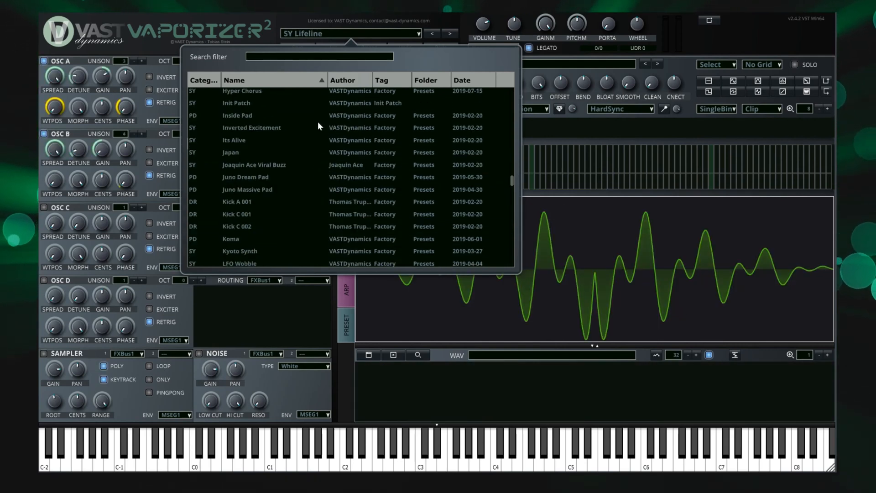
{"action": "double_click", "coordinate": [241, 90]}
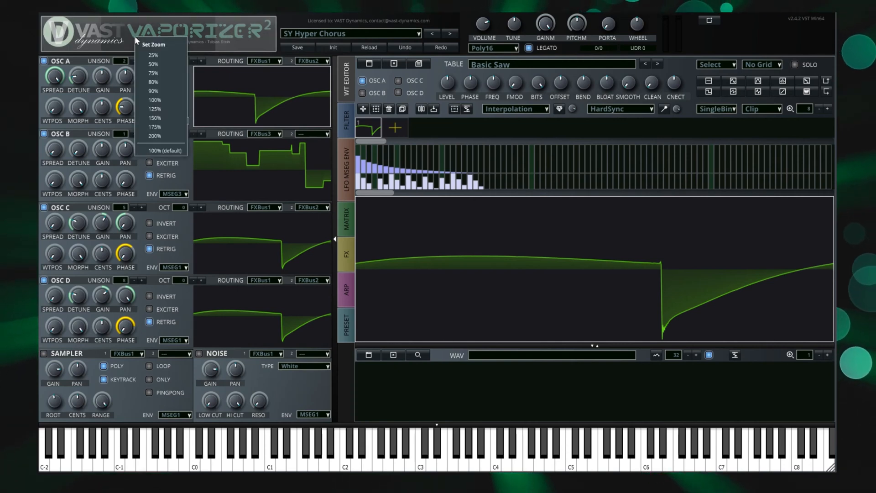
{"action": "mouse_move", "coordinate": [171, 90]}
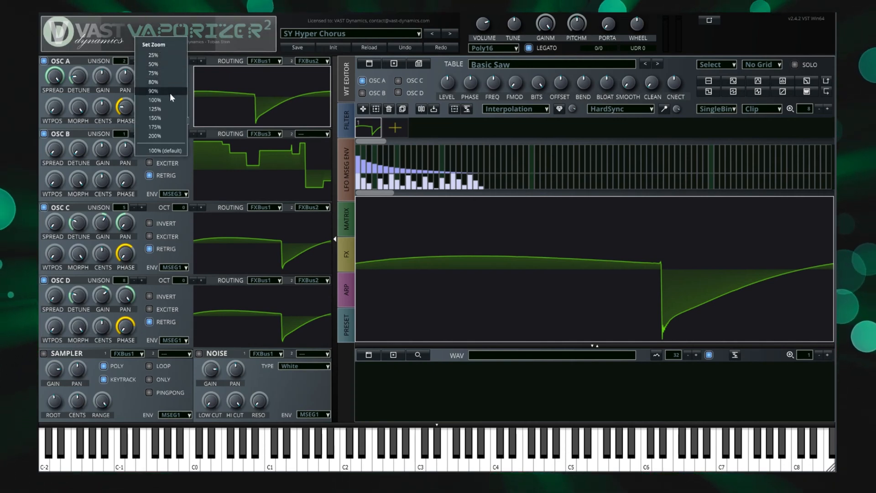
{"action": "mouse_move", "coordinate": [166, 118]}
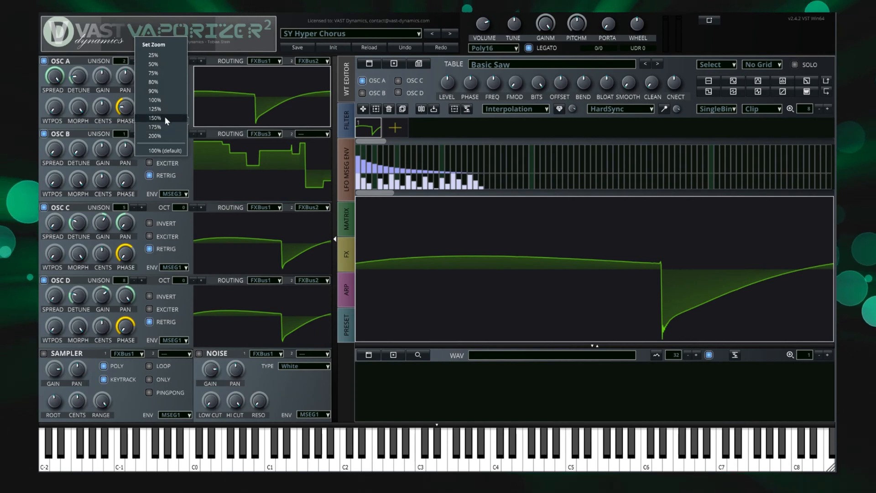
{"action": "mouse_move", "coordinate": [174, 61]}
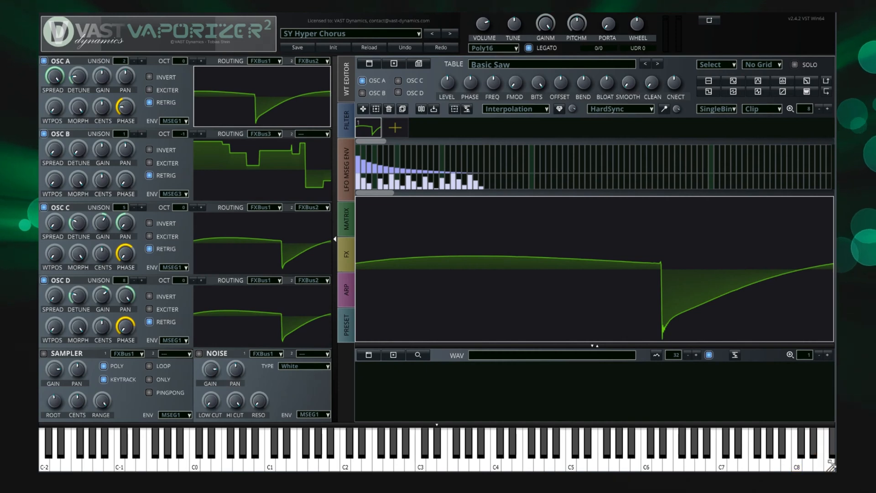
{"action": "mouse_move", "coordinate": [707, 350]}
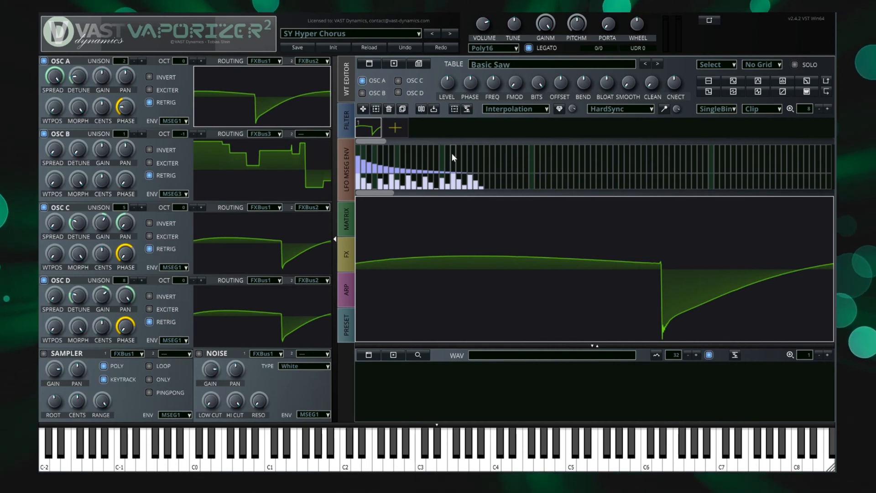
{"action": "mouse_move", "coordinate": [109, 141]}
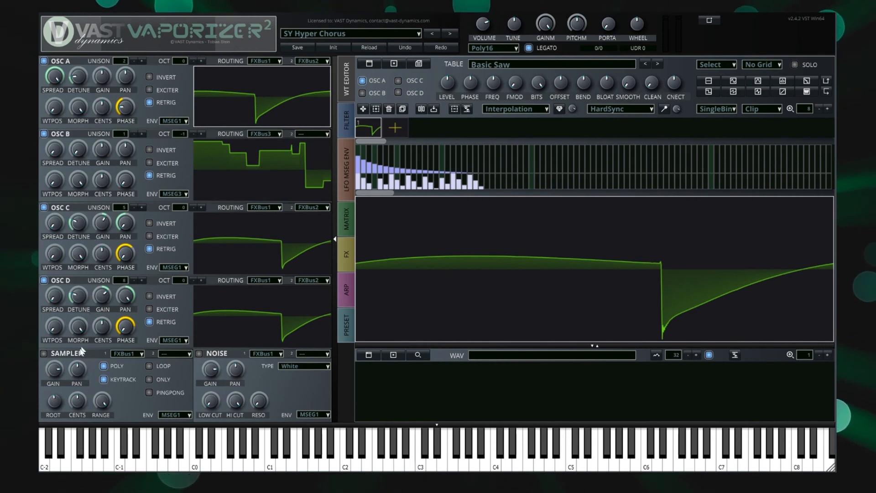
{"action": "mouse_move", "coordinate": [215, 367]}
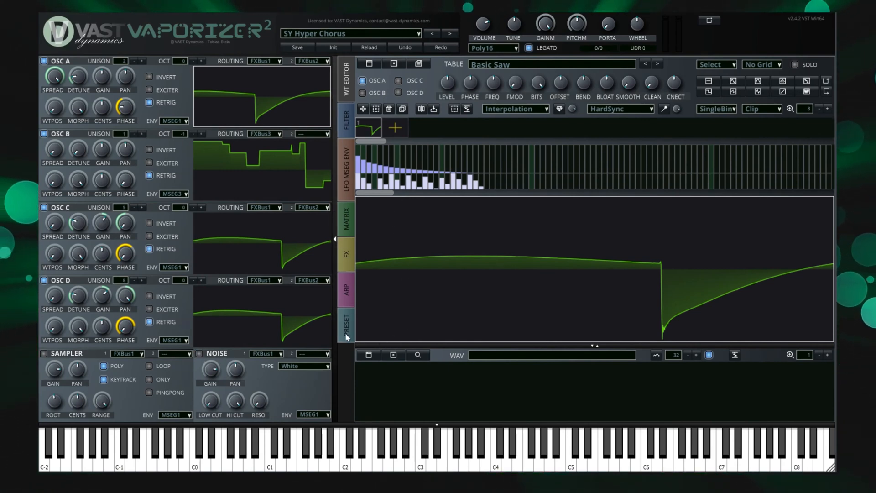
{"action": "left_click", "coordinate": [345, 120]}
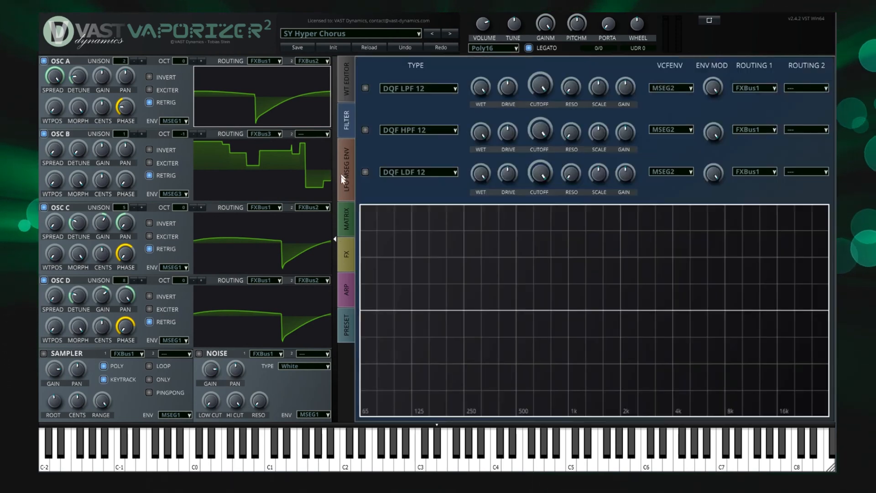
{"action": "left_click", "coordinate": [345, 168]}
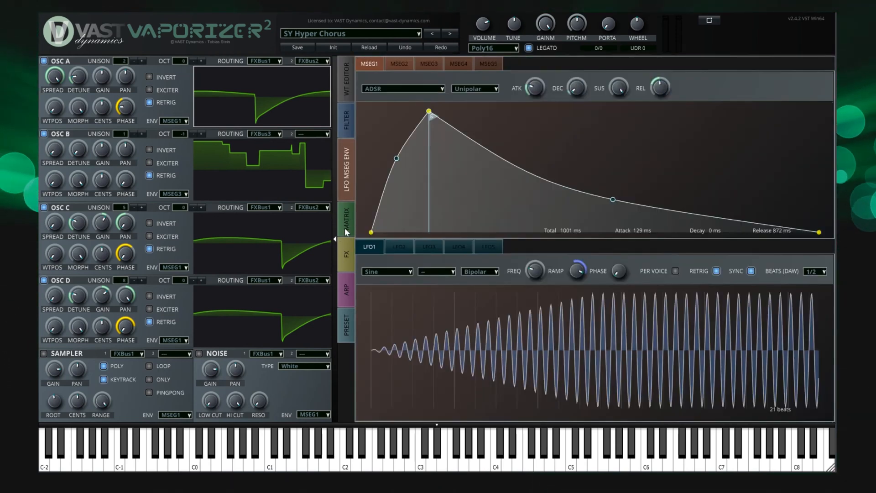
{"action": "left_click", "coordinate": [345, 254]}
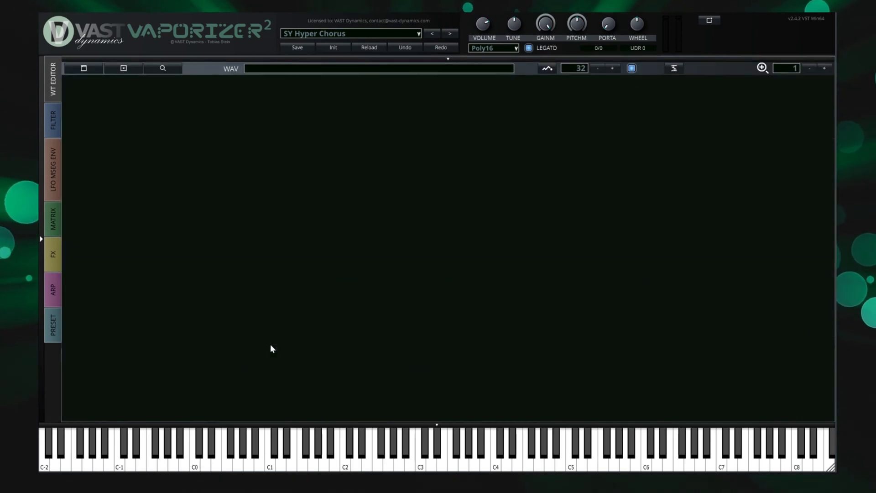
{"action": "left_click", "coordinate": [52, 78]}
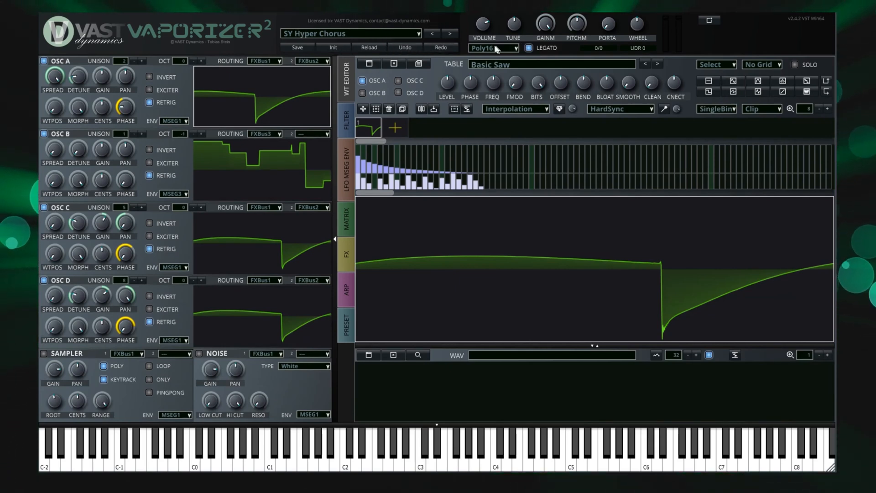
{"action": "mouse_move", "coordinate": [510, 44]}
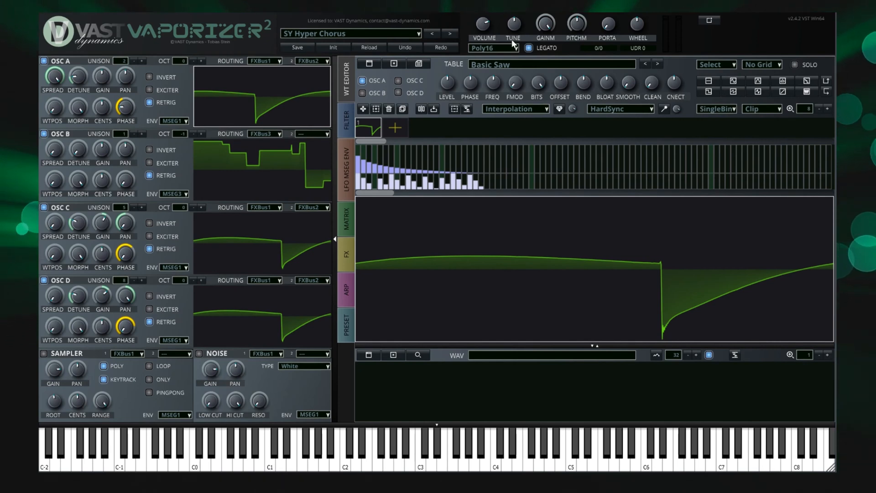
{"action": "mouse_move", "coordinate": [607, 40]}
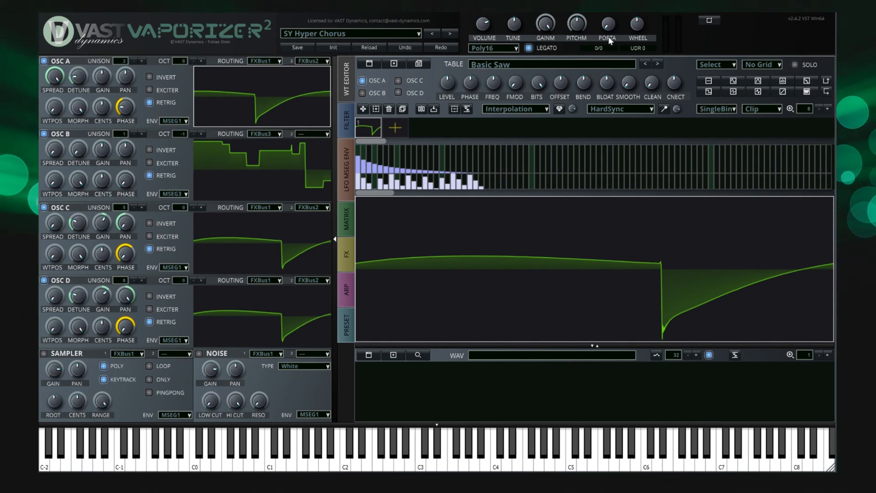
{"action": "left_click", "coordinate": [493, 48]}
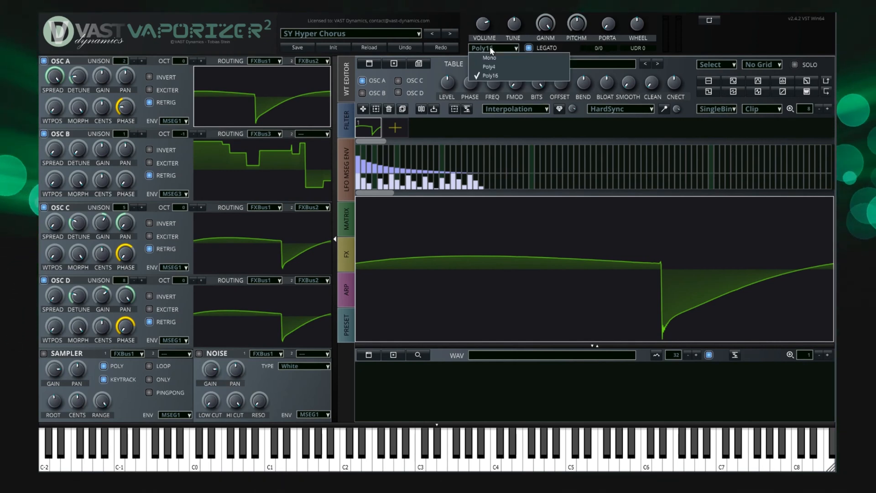
{"action": "left_click", "coordinate": [490, 75]}
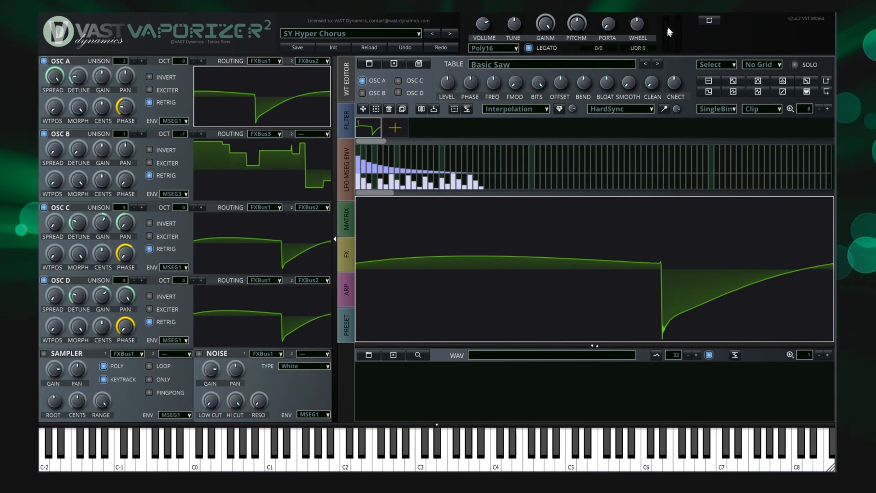
{"action": "left_click", "coordinate": [493, 48]}
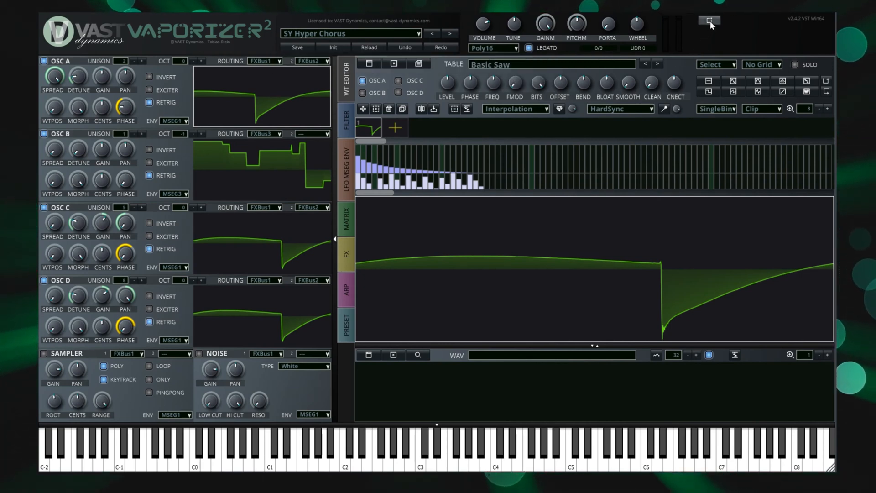
View the modulation sources panel, reset a custom modulation knob, and close the panel
{"action": "left_click", "coordinate": [710, 21]}
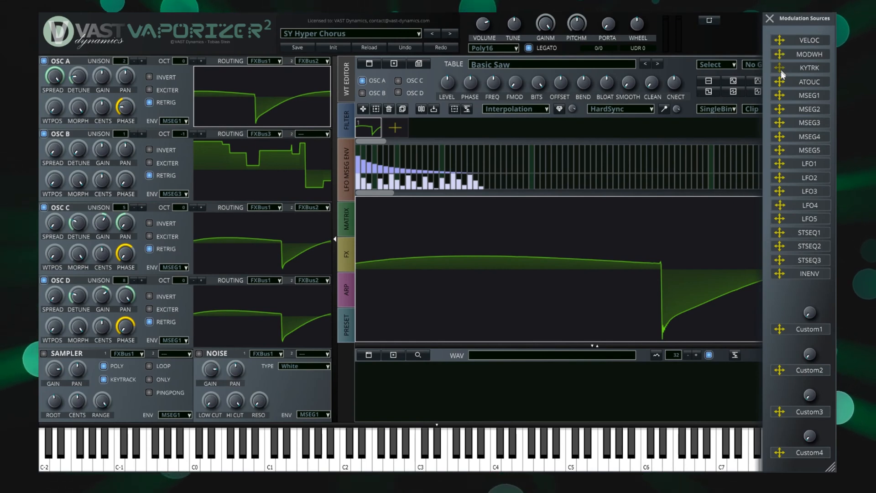
{"action": "mouse_move", "coordinate": [773, 371]}
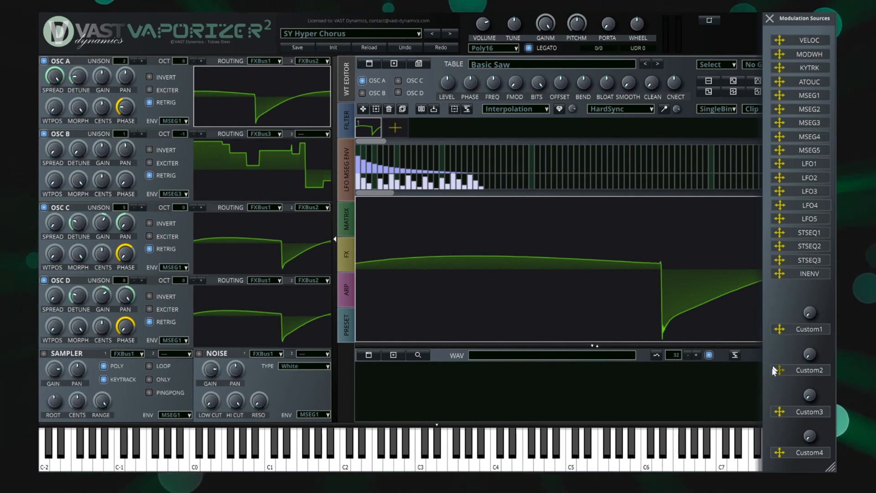
{"action": "mouse_move", "coordinate": [785, 405]}
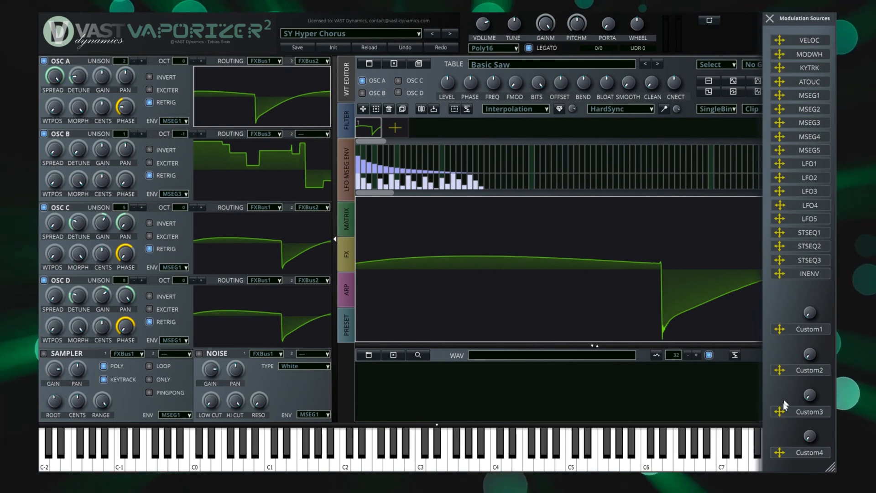
{"action": "double_click", "coordinate": [807, 412]}
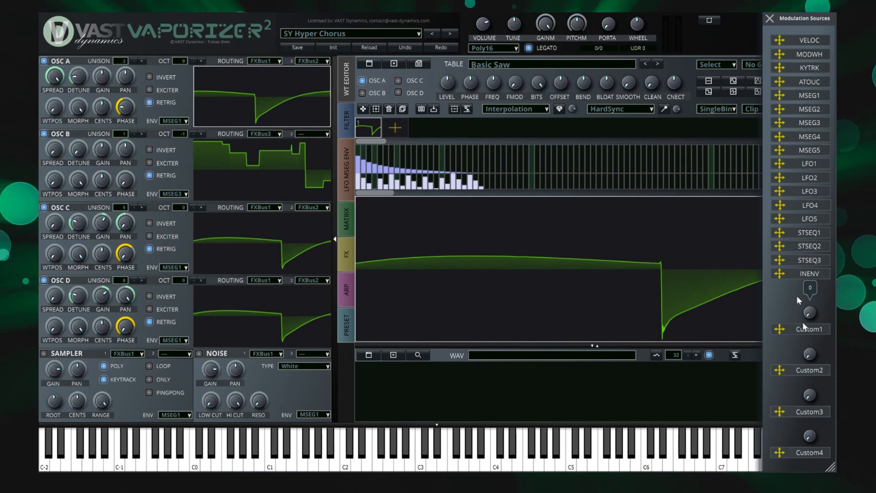
{"action": "left_click", "coordinate": [770, 18]}
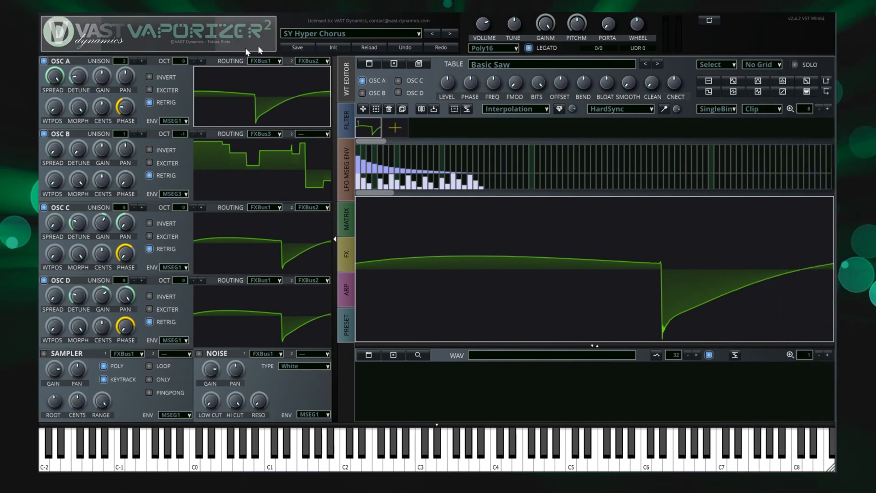
{"action": "mouse_move", "coordinate": [505, 131]}
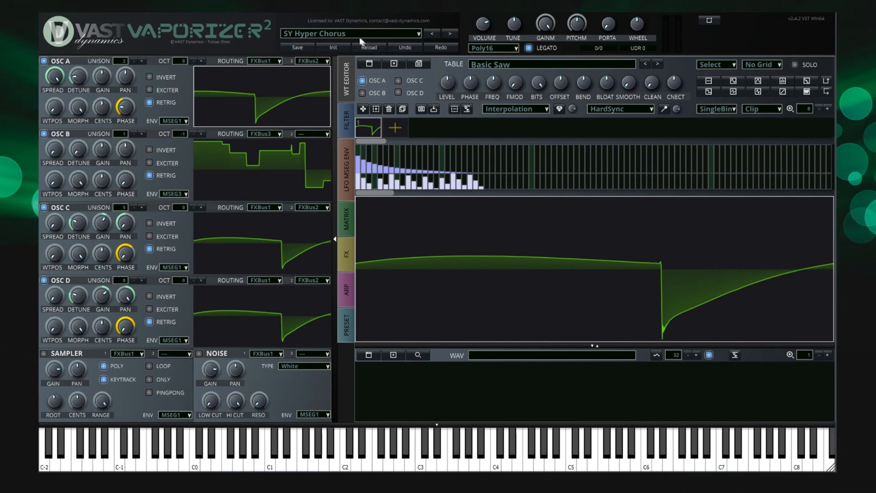
Filter the preset browser by 'bass', load BA Sub Bass, and close the browser
{"action": "left_click", "coordinate": [351, 34]}
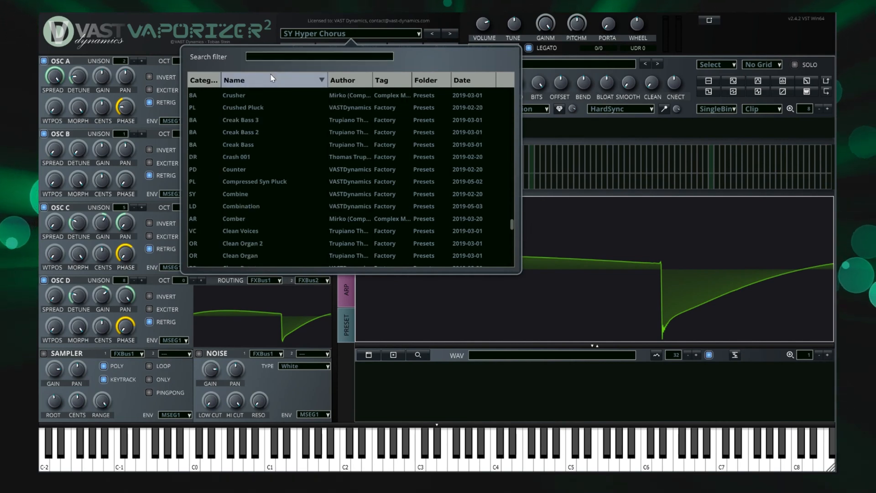
{"action": "left_click", "coordinate": [234, 80]}
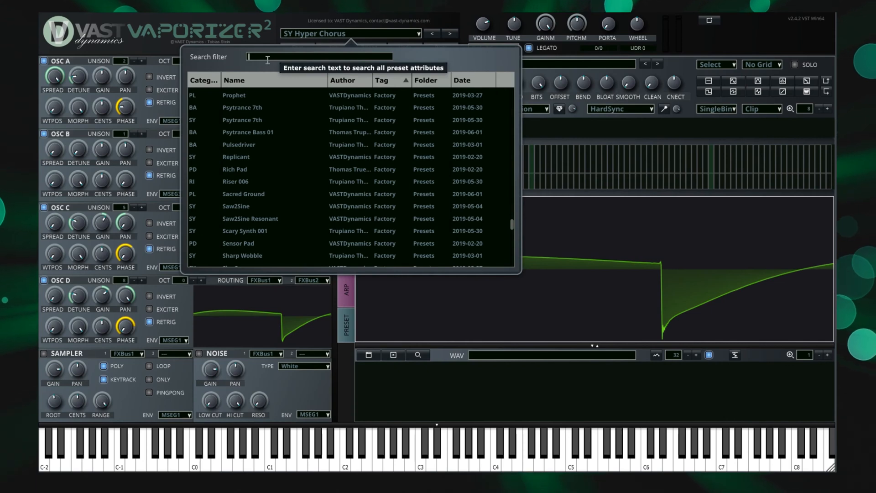
{"action": "type", "text": "bass"}
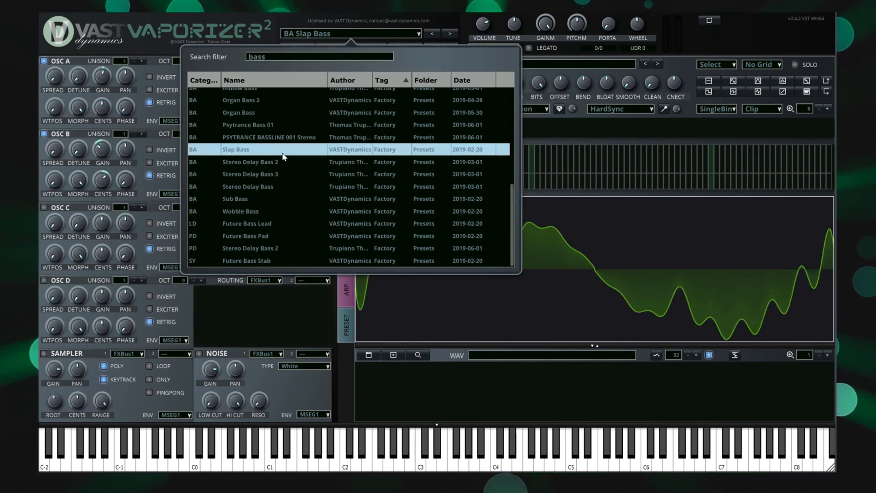
{"action": "left_click", "coordinate": [235, 198]}
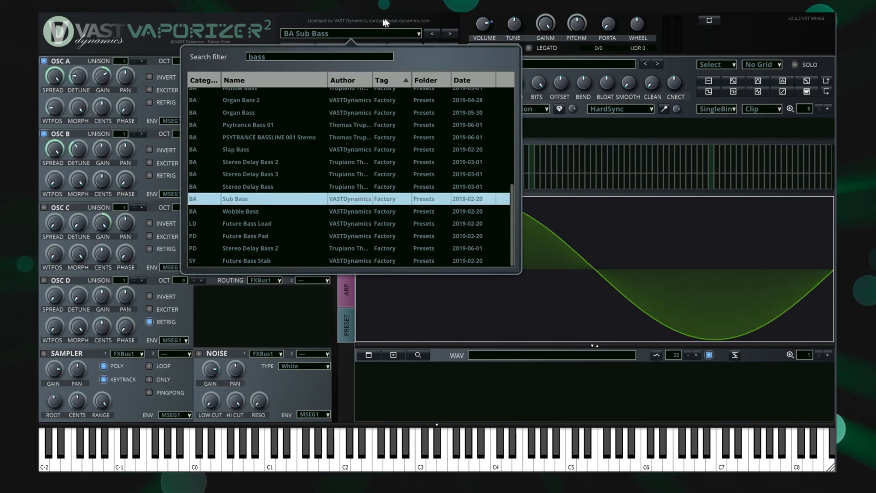
{"action": "mouse_move", "coordinate": [516, 199]}
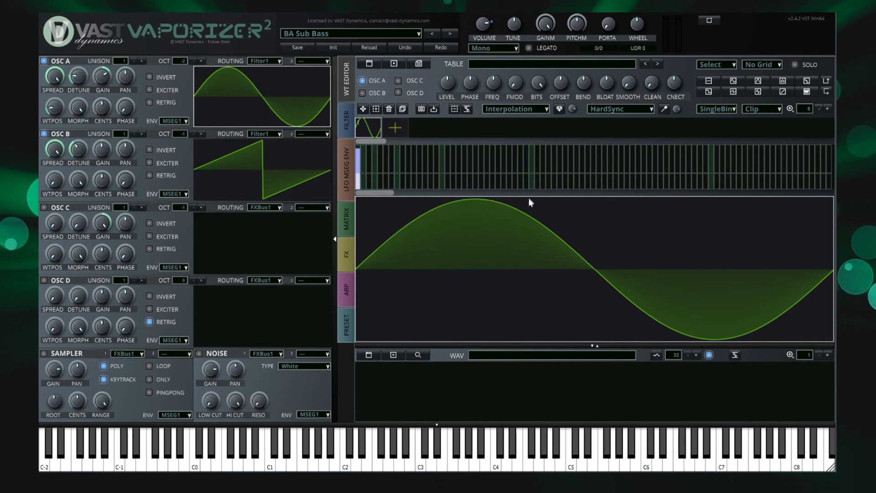
{"action": "mouse_move", "coordinate": [529, 212]}
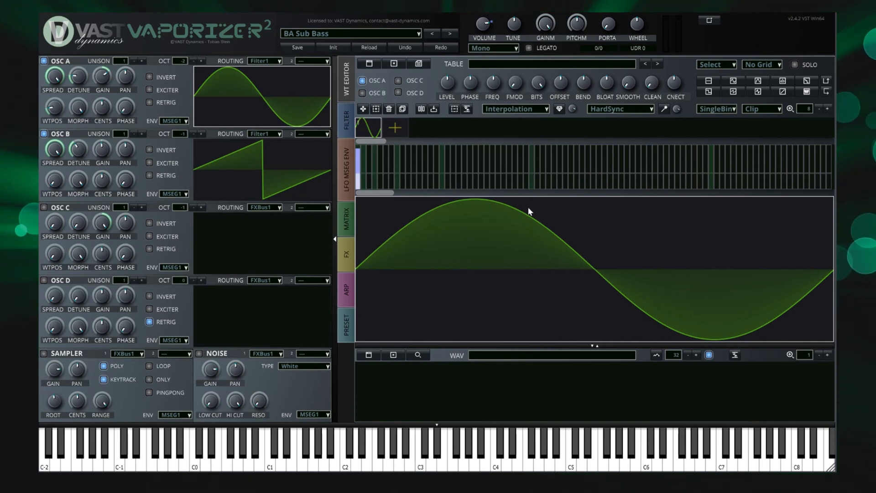
{"action": "mouse_move", "coordinate": [325, 69]}
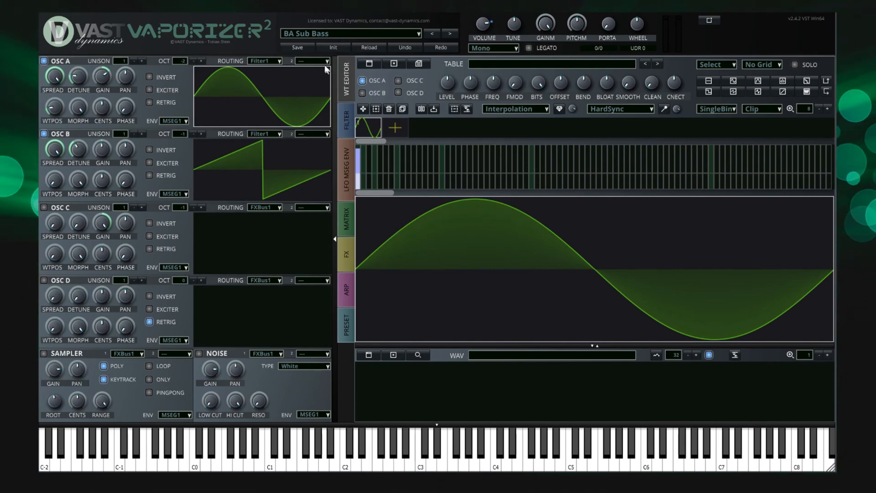
{"action": "left_click", "coordinate": [297, 47]}
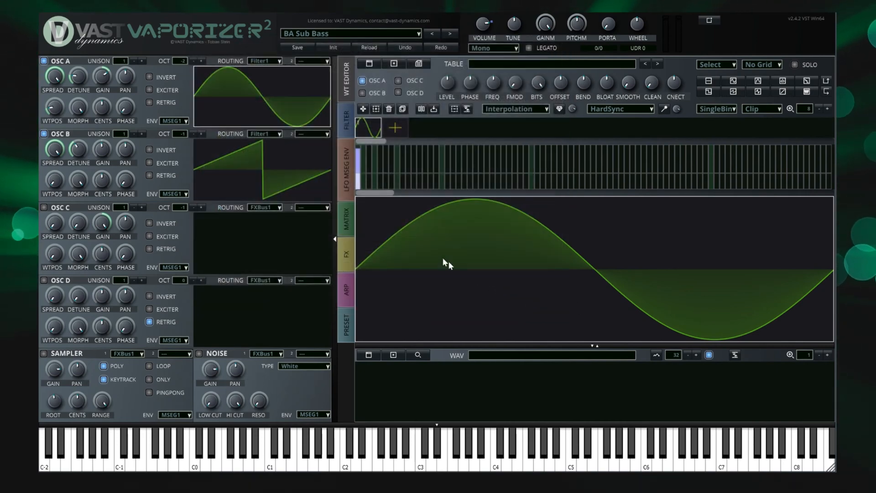
{"action": "mouse_move", "coordinate": [609, 47]}
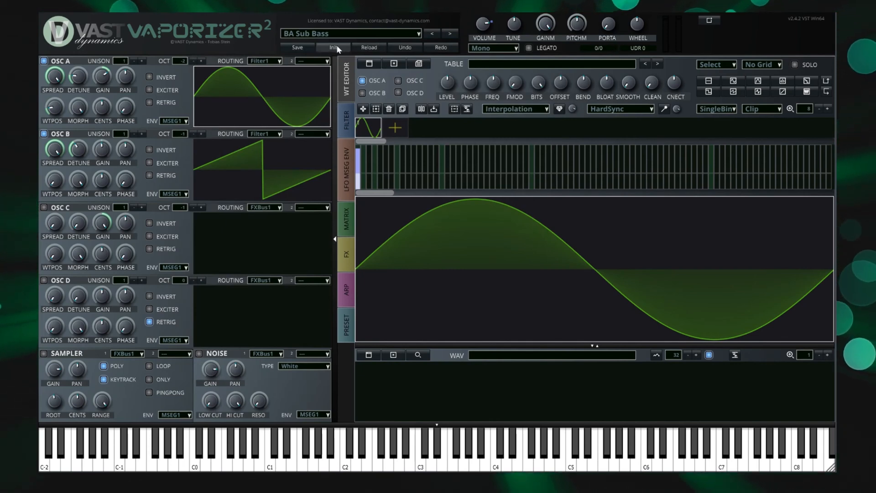
Reload the init patch and generate hard-sync saw frames, cancelling the file dialog
{"action": "left_click", "coordinate": [334, 48]}
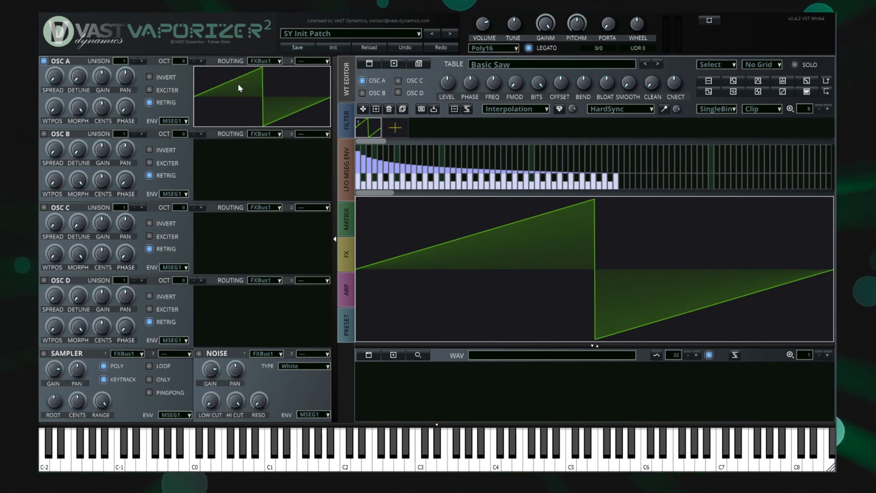
{"action": "left_click", "coordinate": [345, 121]}
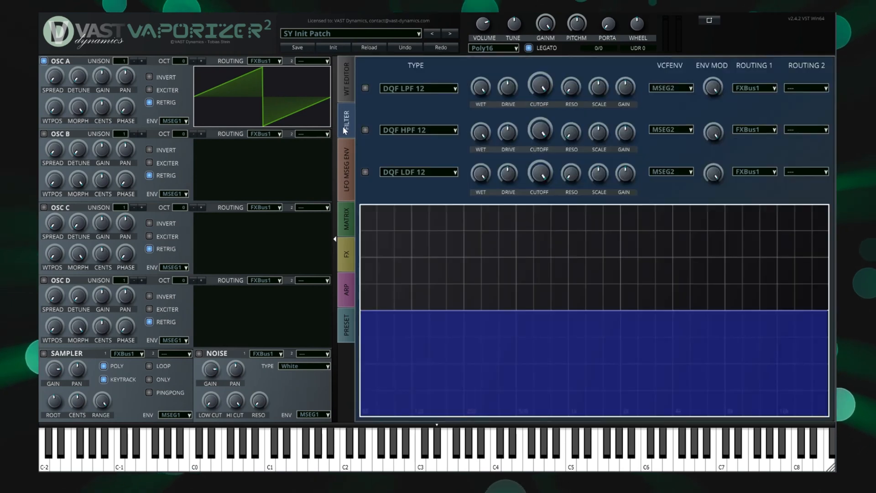
{"action": "left_click", "coordinate": [346, 72]}
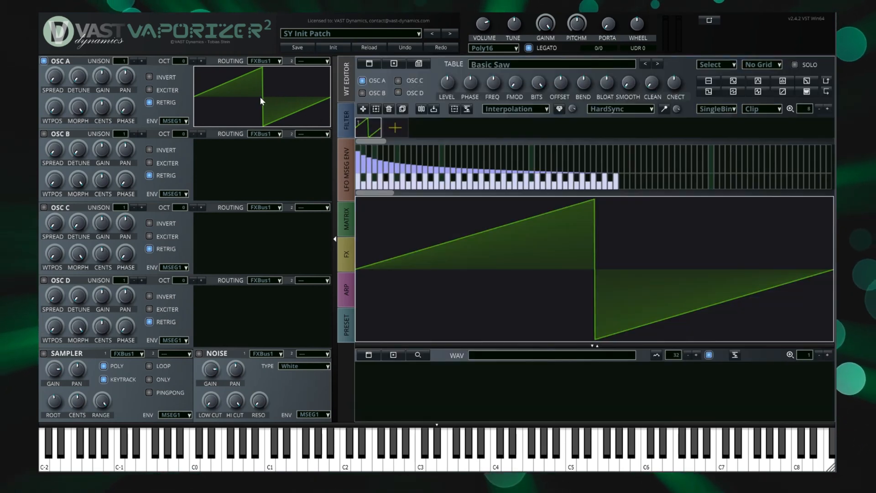
{"action": "mouse_move", "coordinate": [668, 101]}
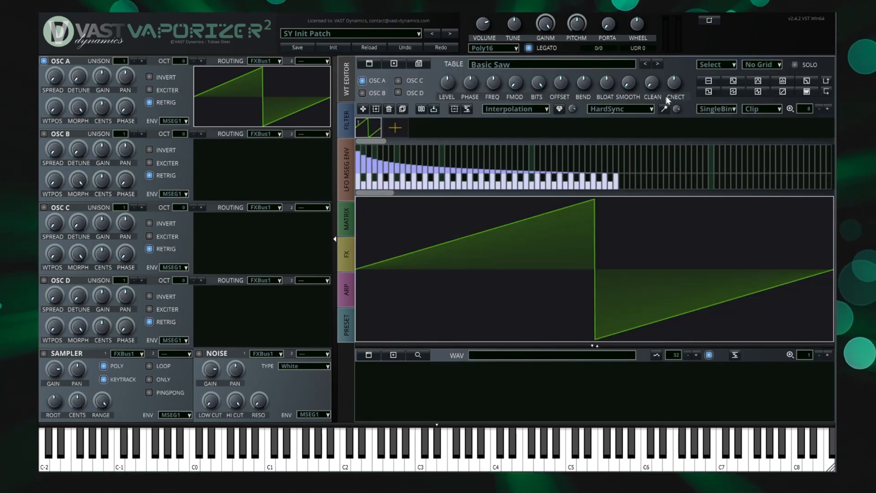
{"action": "mouse_move", "coordinate": [664, 110]}
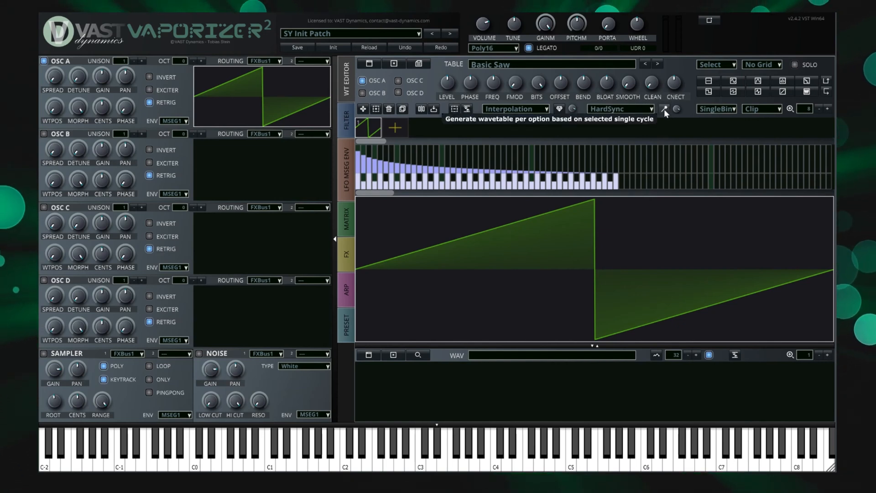
{"action": "left_click", "coordinate": [664, 109]}
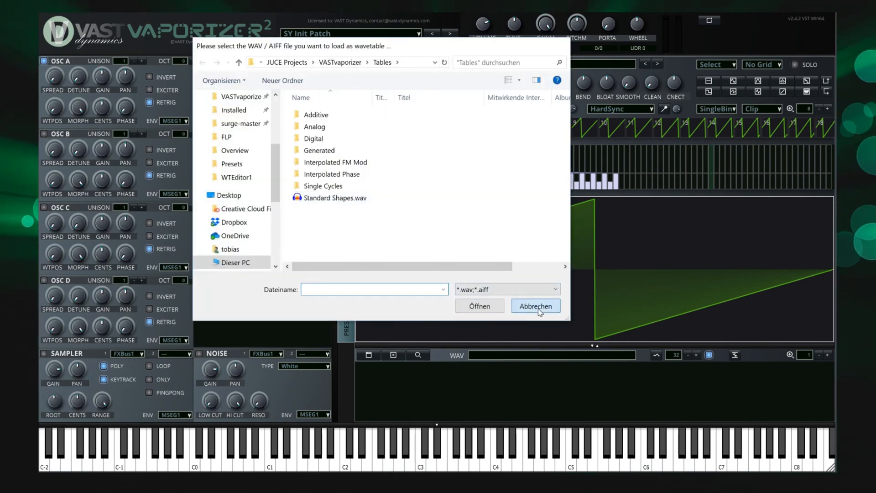
{"action": "left_click", "coordinate": [534, 306]}
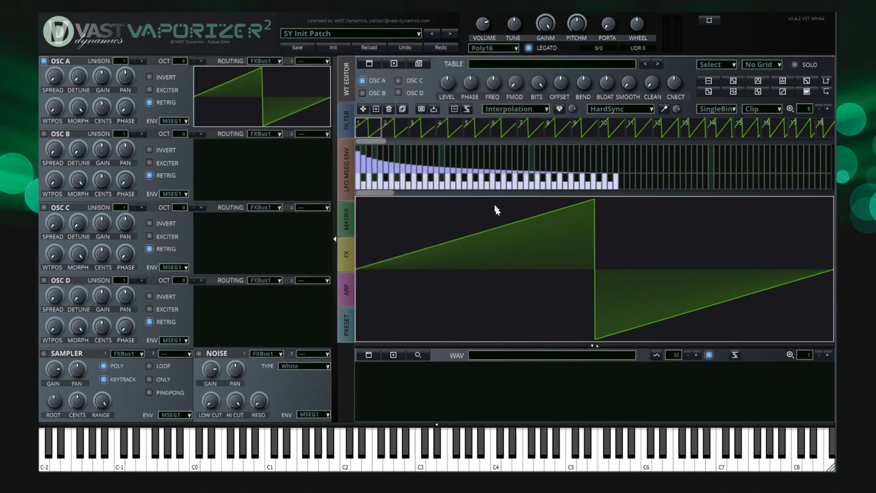
Switch the wave editor to Draw mode and draw a smooth arch into frame 1
{"action": "left_click", "coordinate": [715, 64]}
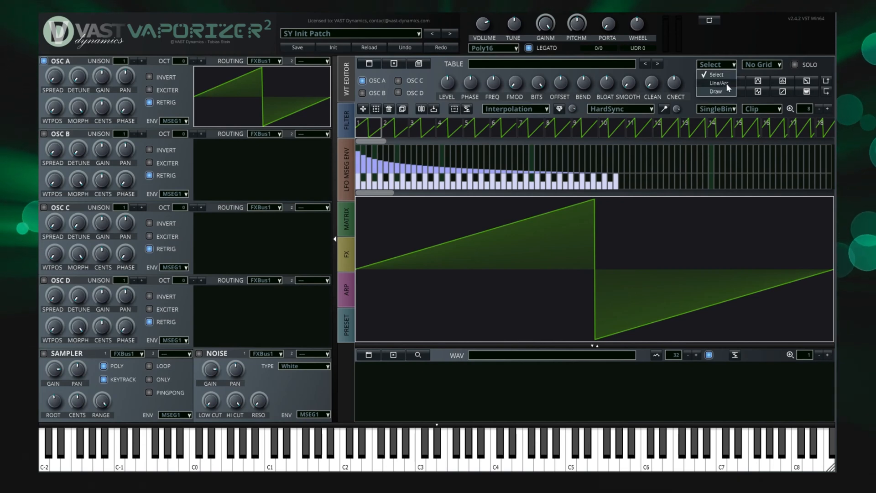
{"action": "left_click", "coordinate": [714, 91]}
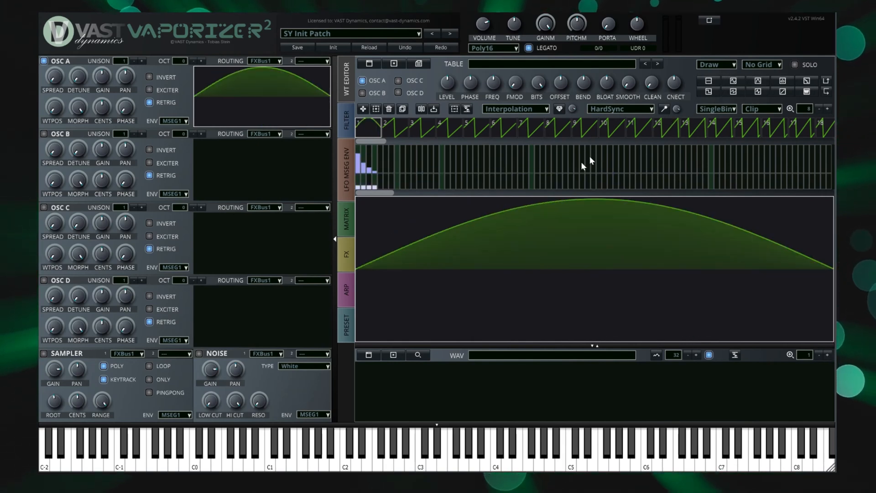
{"action": "left_click_drag", "start_coordinate": [53, 107], "coordinate": [53, 109]}
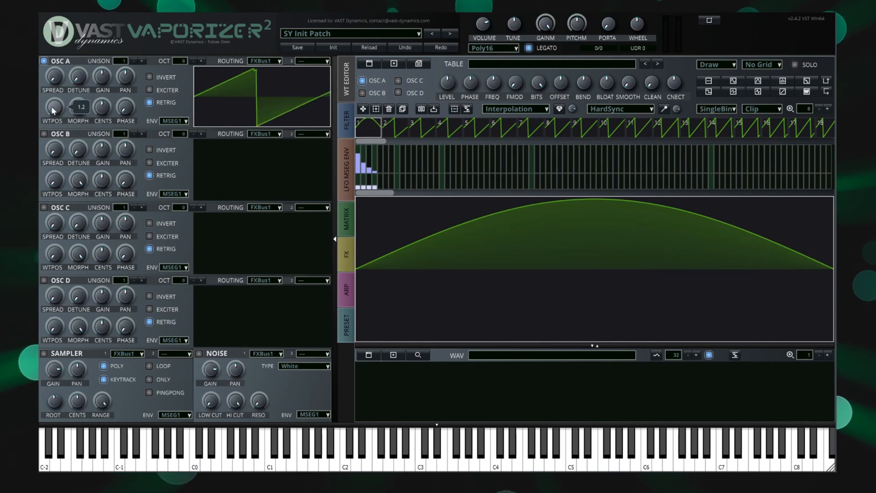
{"action": "left_click_drag", "start_coordinate": [78, 107], "coordinate": [77, 84]}
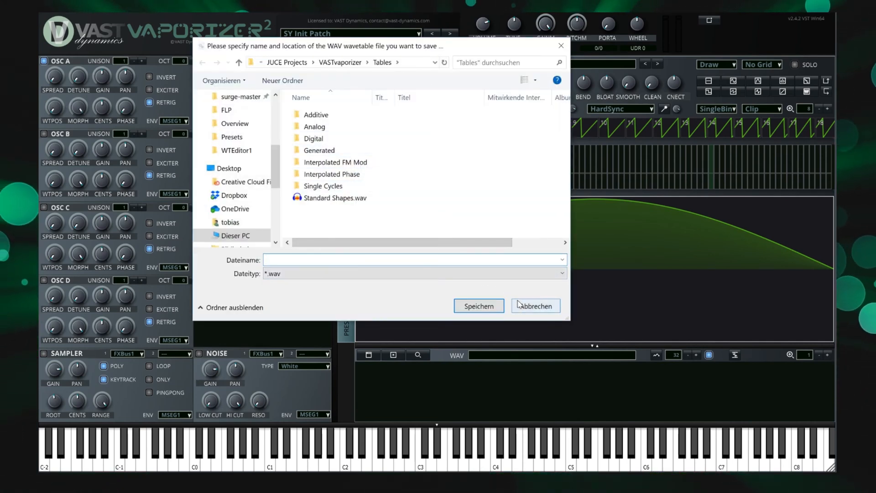
{"action": "left_click", "coordinate": [533, 306]}
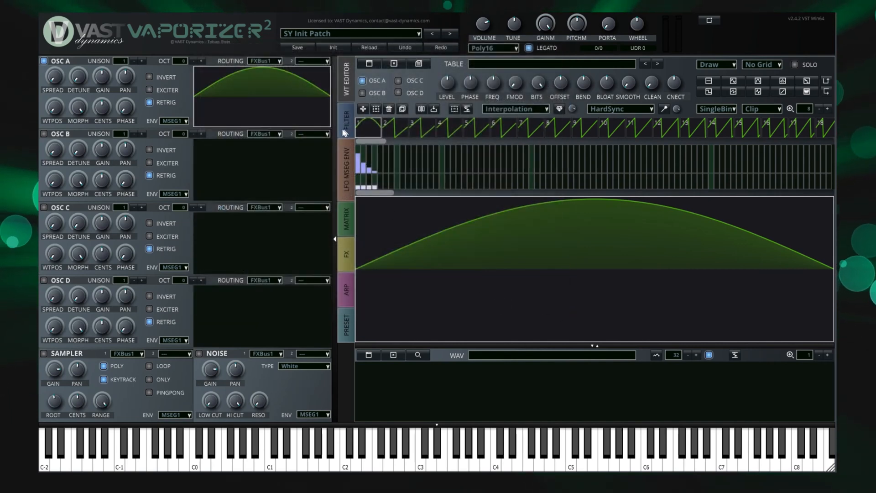
{"action": "mouse_move", "coordinate": [649, 156]}
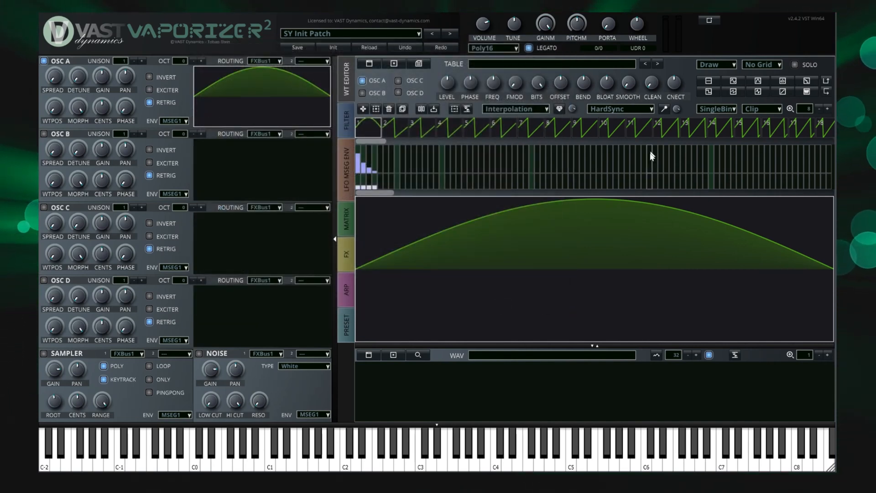
{"action": "mouse_move", "coordinate": [313, 123]}
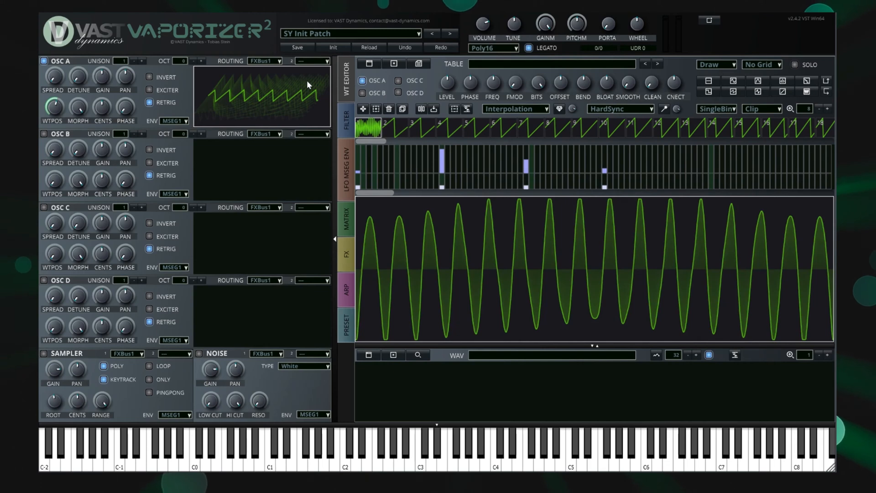
{"action": "mouse_move", "coordinate": [389, 88]}
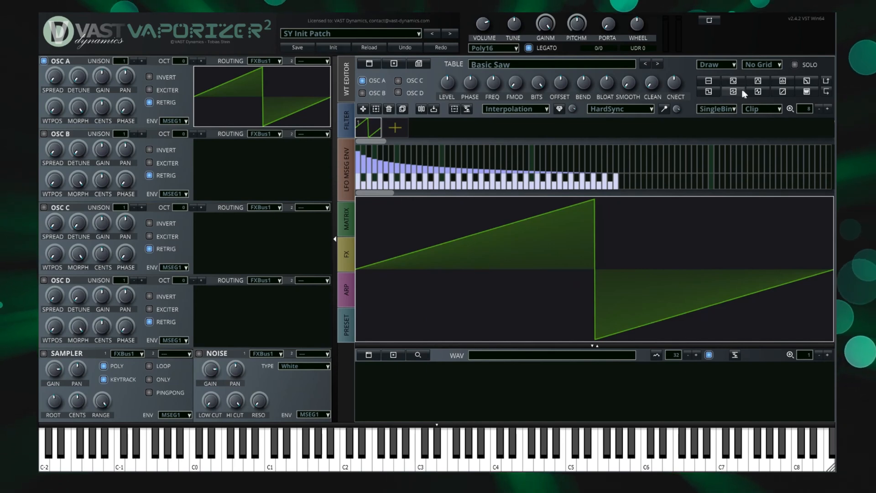
{"action": "mouse_move", "coordinate": [254, 133]}
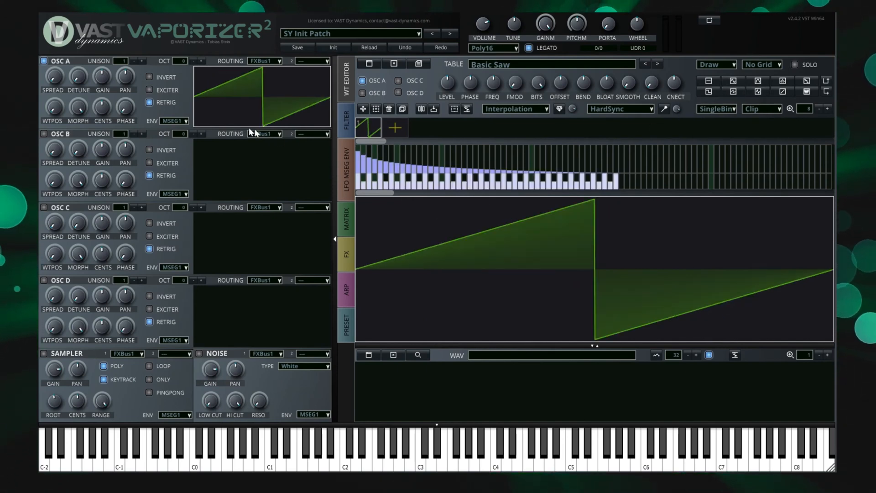
{"action": "mouse_move", "coordinate": [263, 87]}
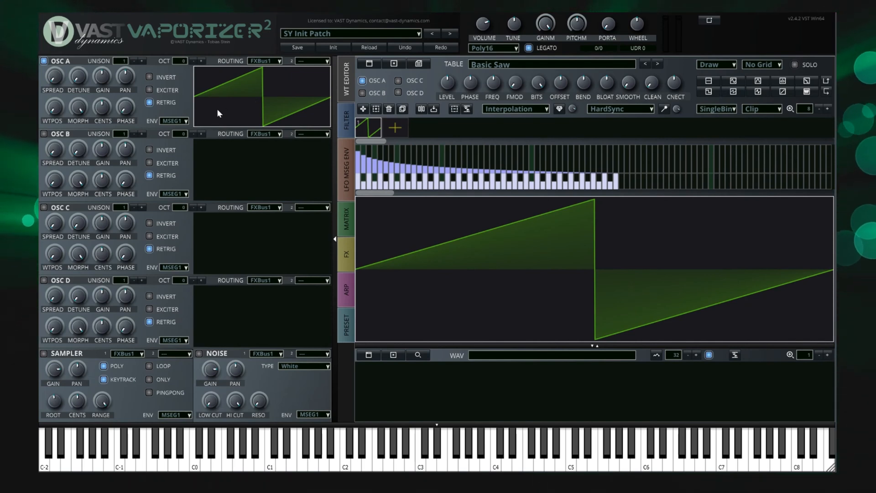
{"action": "mouse_move", "coordinate": [187, 106]}
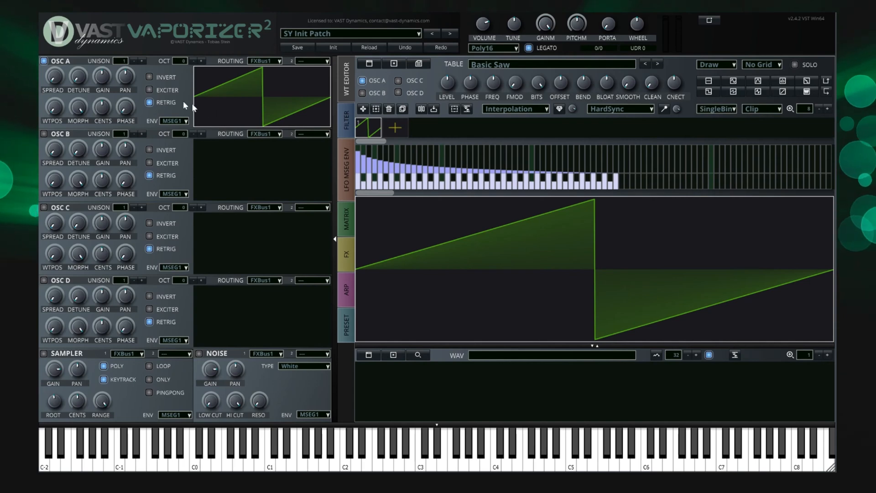
{"action": "mouse_move", "coordinate": [128, 66]}
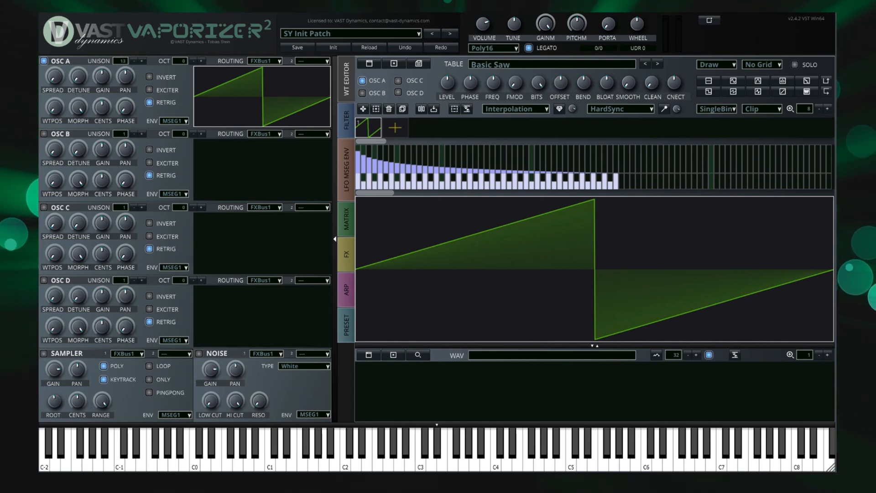
Set OSC A to one unison voice, adjust its detune, and switch on another oscillator
{"action": "left_click", "coordinate": [120, 61]}
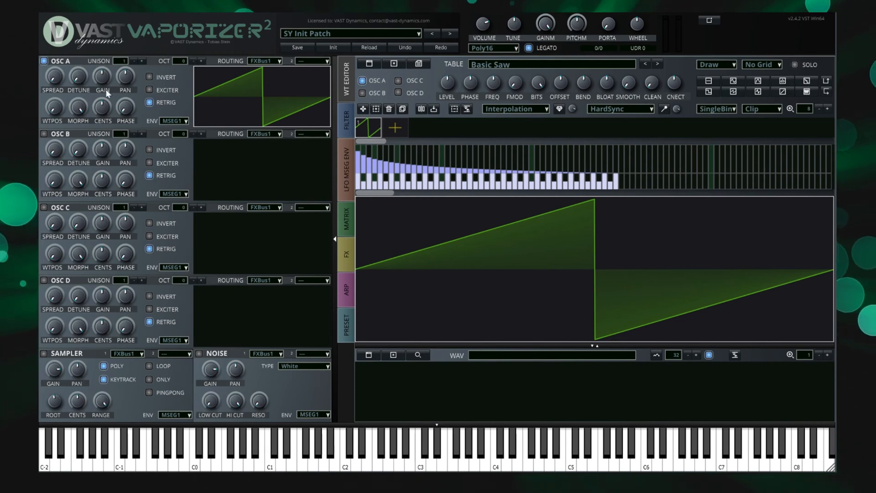
{"action": "left_click_drag", "start_coordinate": [101, 77], "coordinate": [102, 68]}
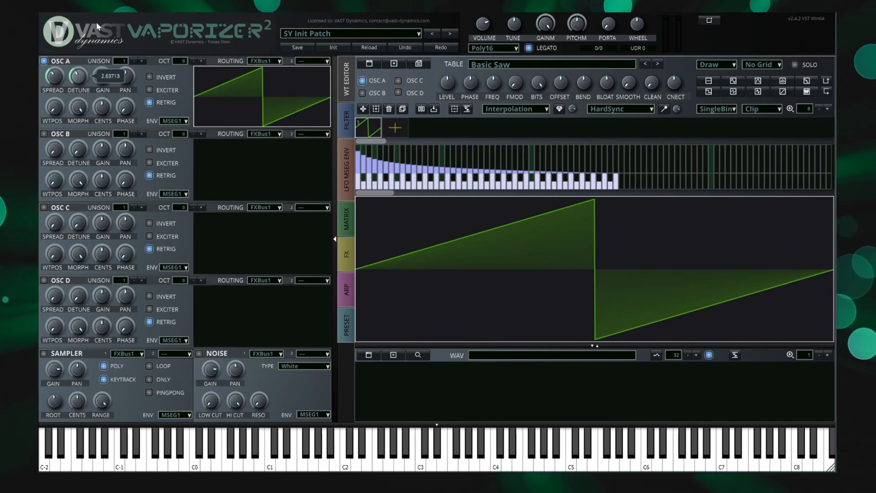
{"action": "left_click", "coordinate": [43, 134]}
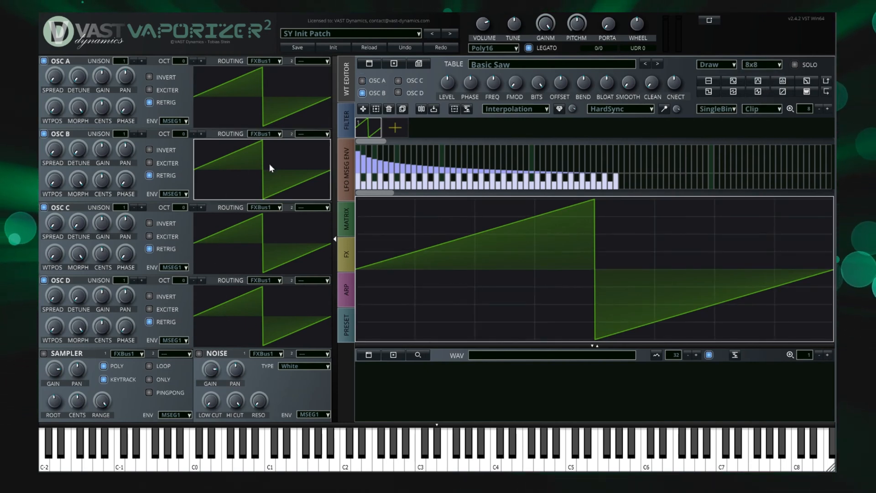
{"action": "mouse_move", "coordinate": [268, 346]}
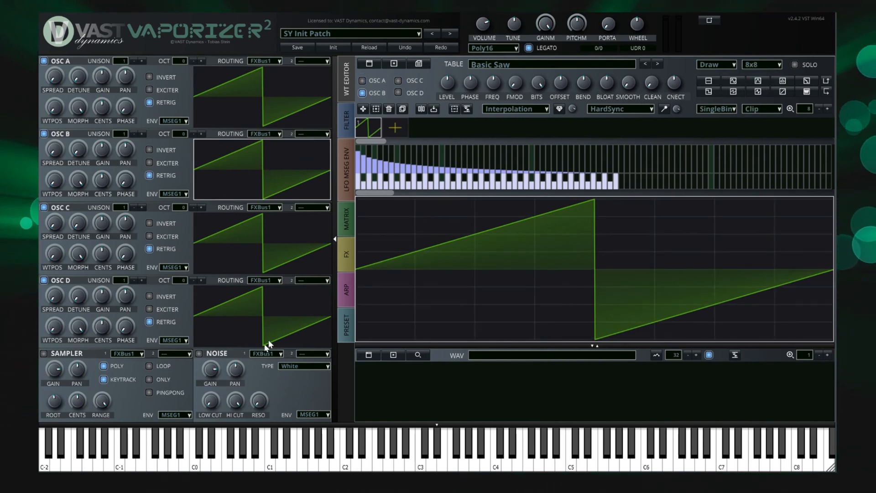
{"action": "mouse_move", "coordinate": [114, 351]}
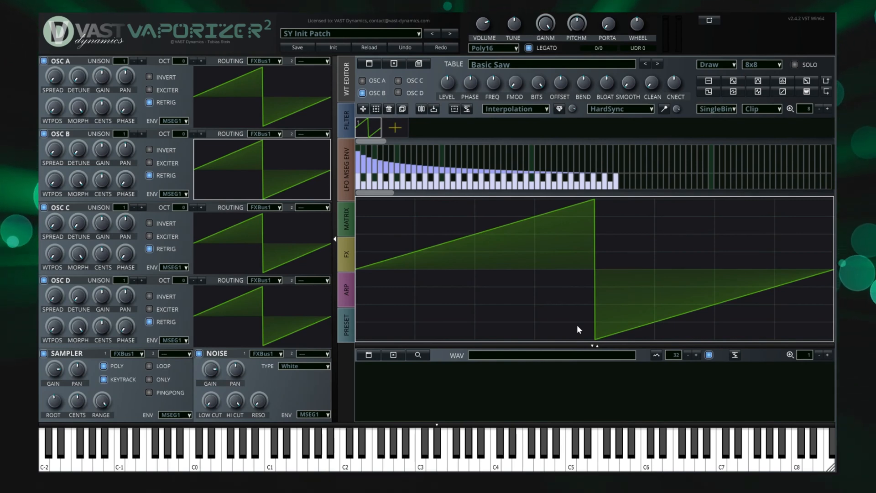
{"action": "mouse_move", "coordinate": [352, 98]}
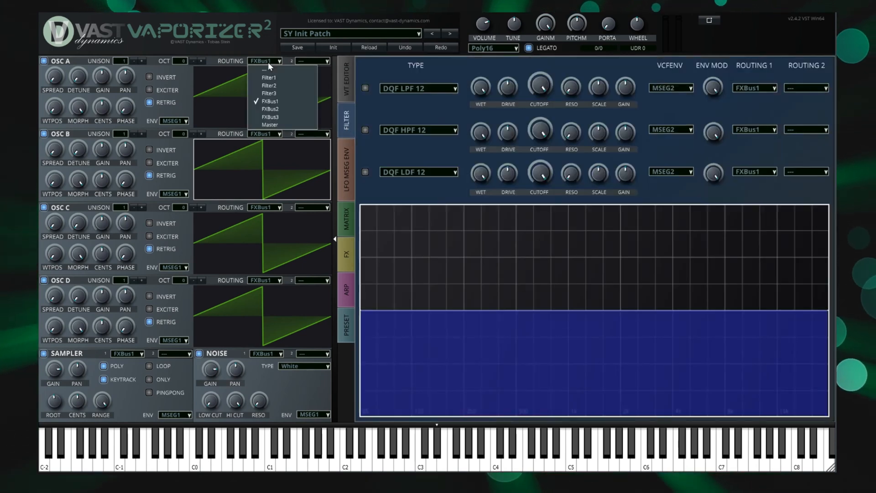
Route OSC A to Filter1, enable it as DQF BRF 12 with raised resonance and cutoff near 441
{"action": "left_click", "coordinate": [269, 78]}
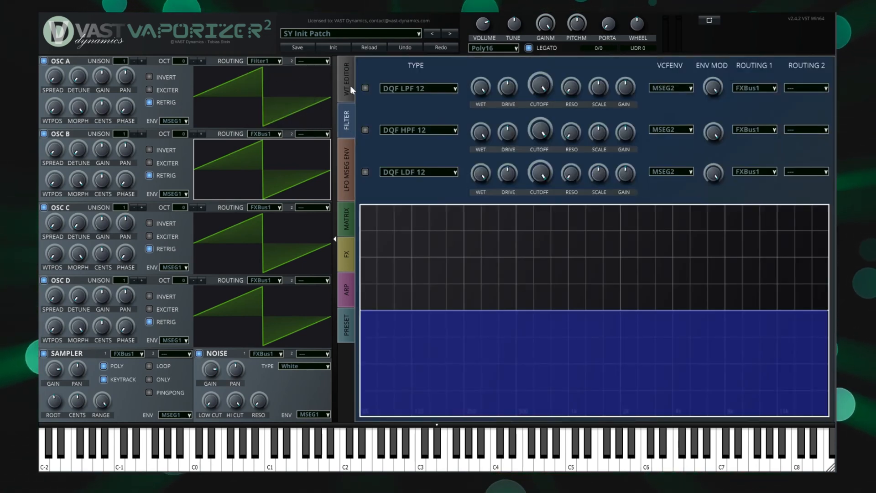
{"action": "left_click", "coordinate": [418, 87]}
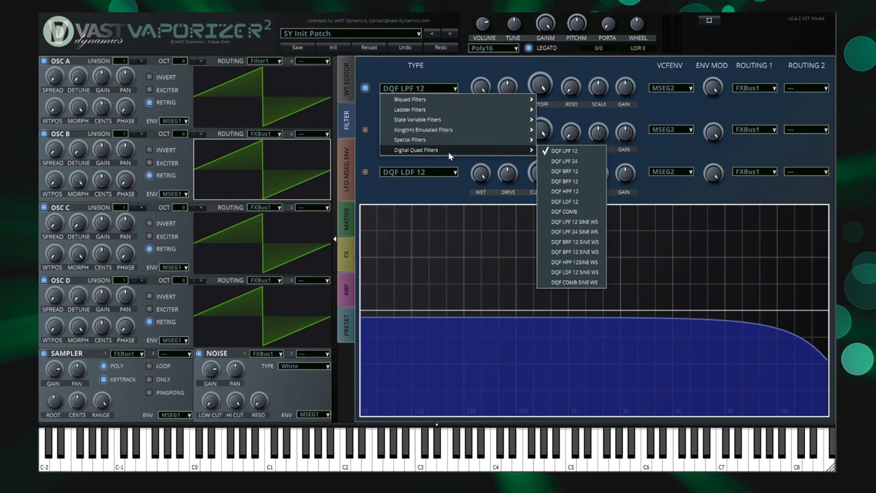
{"action": "left_click", "coordinate": [565, 192]}
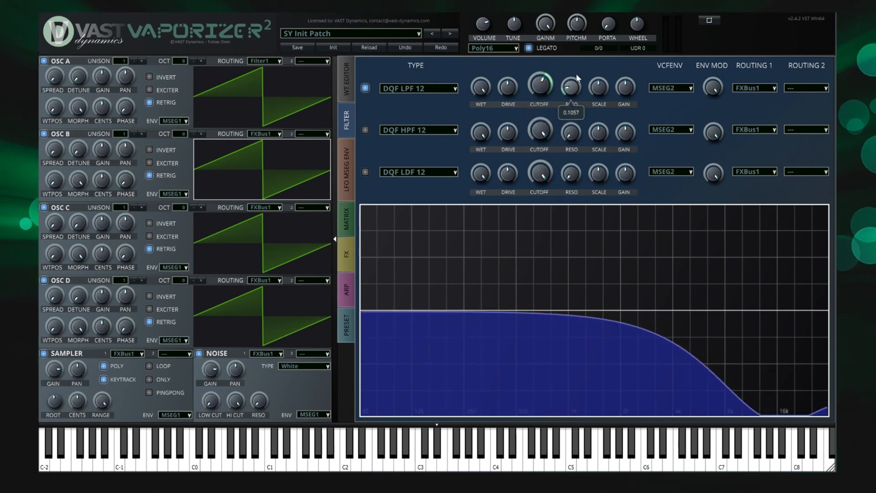
{"action": "left_click_drag", "start_coordinate": [570, 88], "coordinate": [570, 72]}
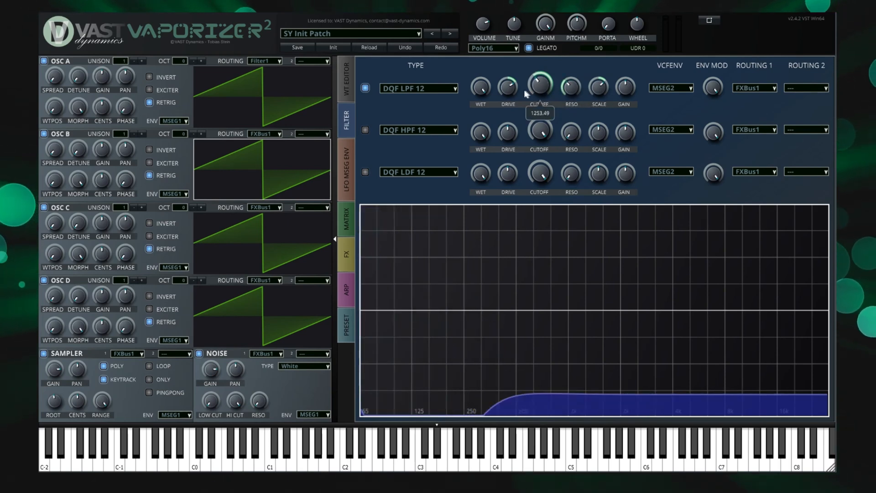
{"action": "left_click_drag", "start_coordinate": [507, 87], "coordinate": [506, 100]}
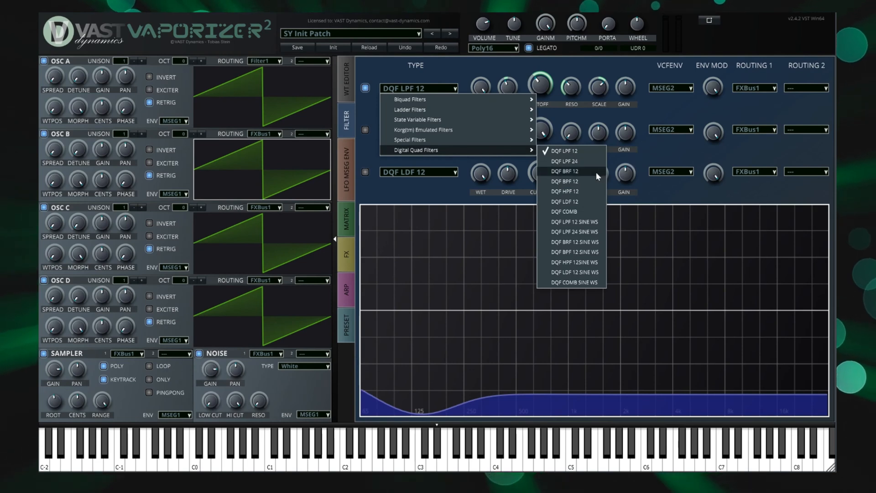
{"action": "left_click", "coordinate": [565, 171]}
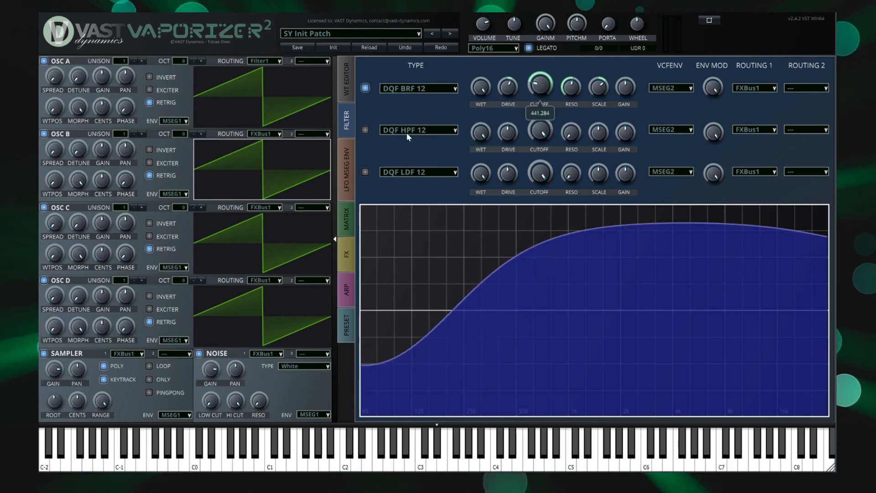
Reshape MSEG1's points and make it a bipolar AHDSR envelope
{"action": "left_click", "coordinate": [346, 170]}
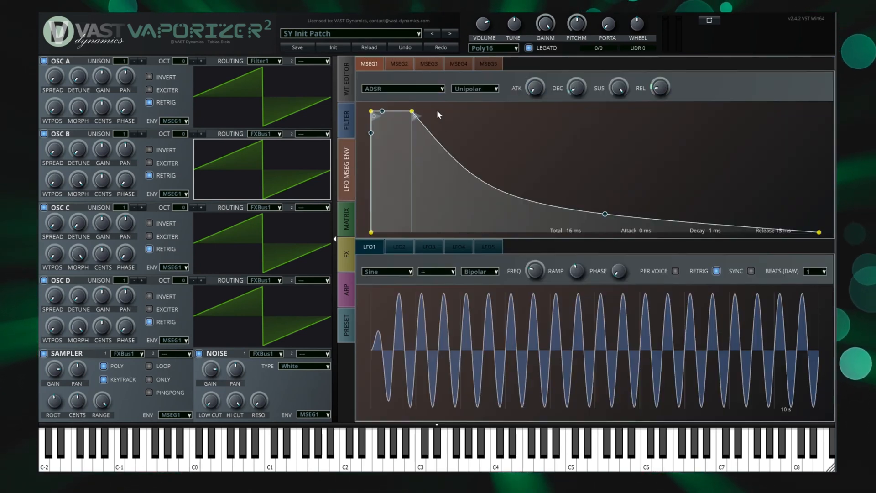
{"action": "left_click_drag", "start_coordinate": [410, 112], "coordinate": [505, 152]}
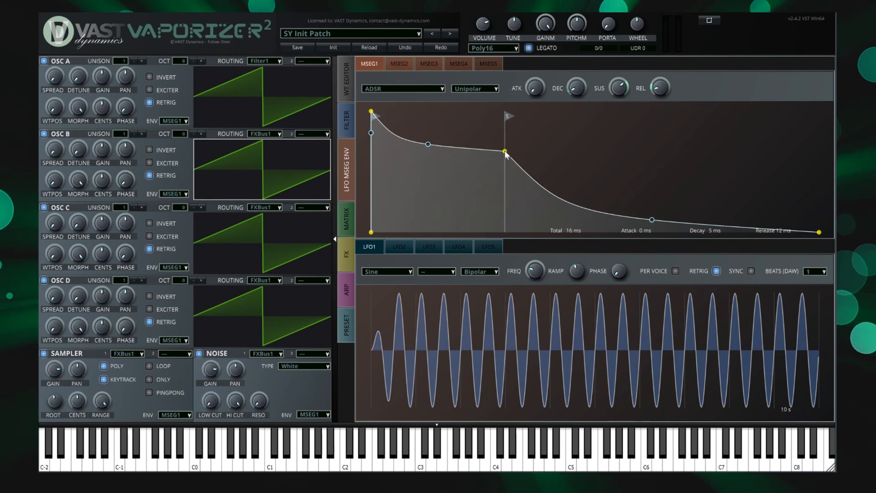
{"action": "left_click_drag", "start_coordinate": [535, 88], "coordinate": [535, 73]}
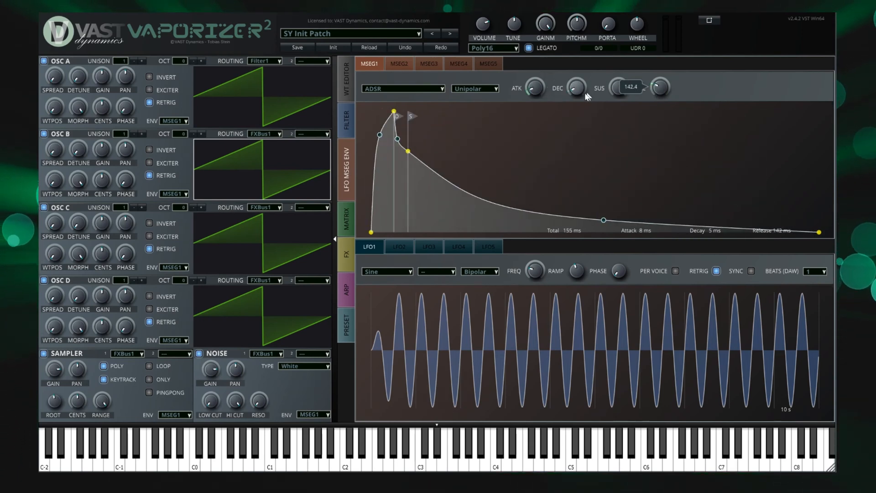
{"action": "right_click", "coordinate": [477, 179]}
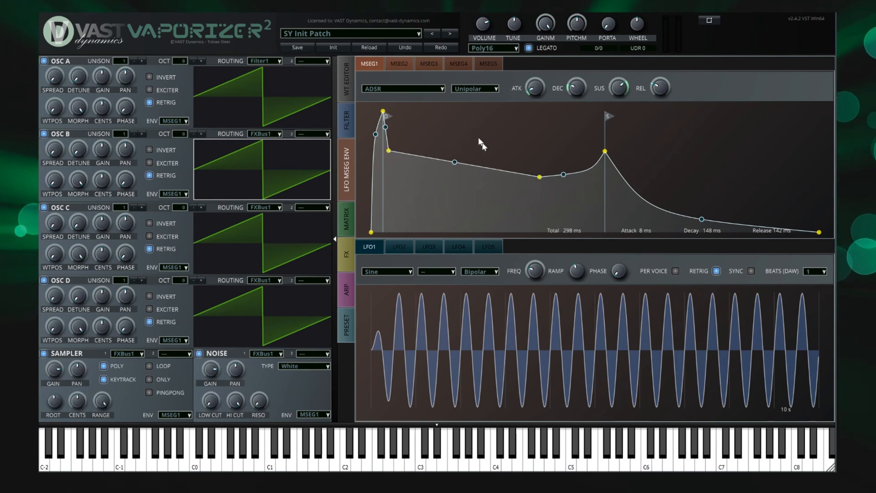
{"action": "left_click", "coordinate": [401, 88]}
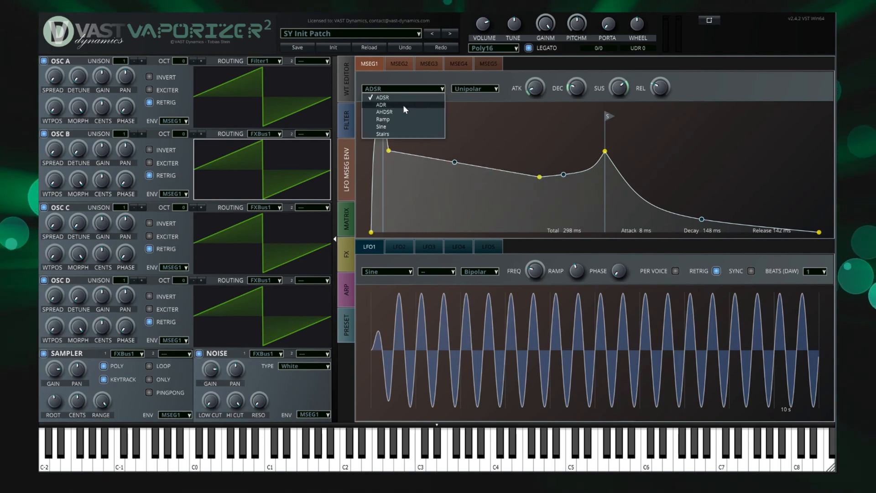
{"action": "left_click", "coordinate": [380, 105]}
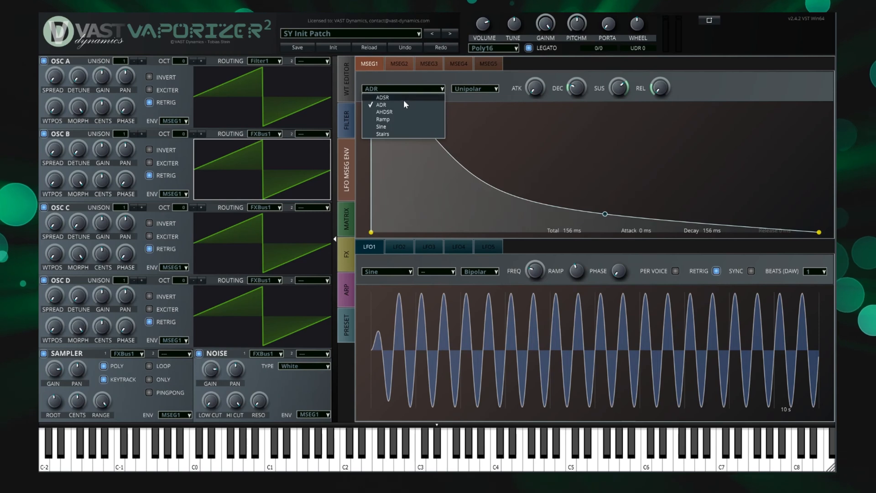
{"action": "left_click", "coordinate": [384, 112]}
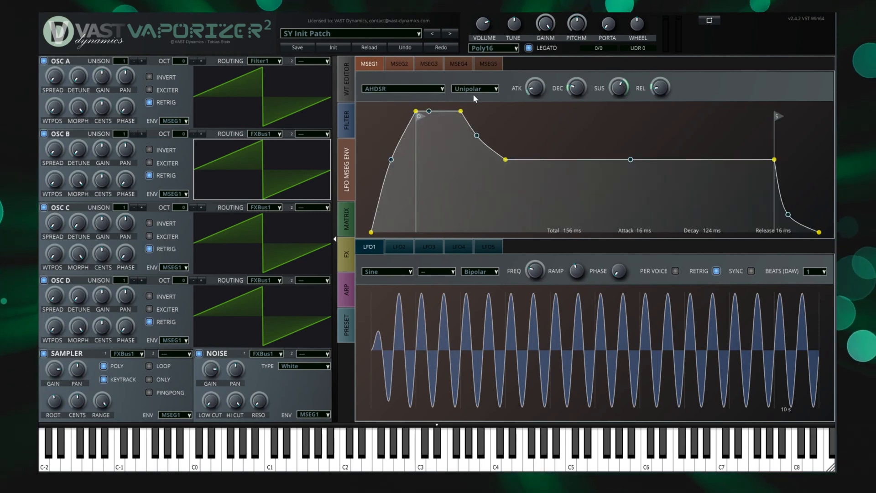
{"action": "left_click", "coordinate": [475, 88]}
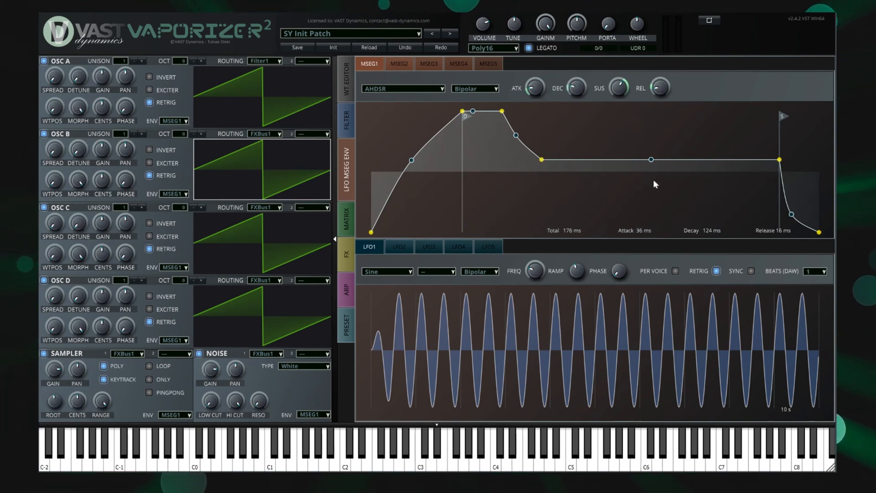
{"action": "mouse_move", "coordinate": [180, 129]}
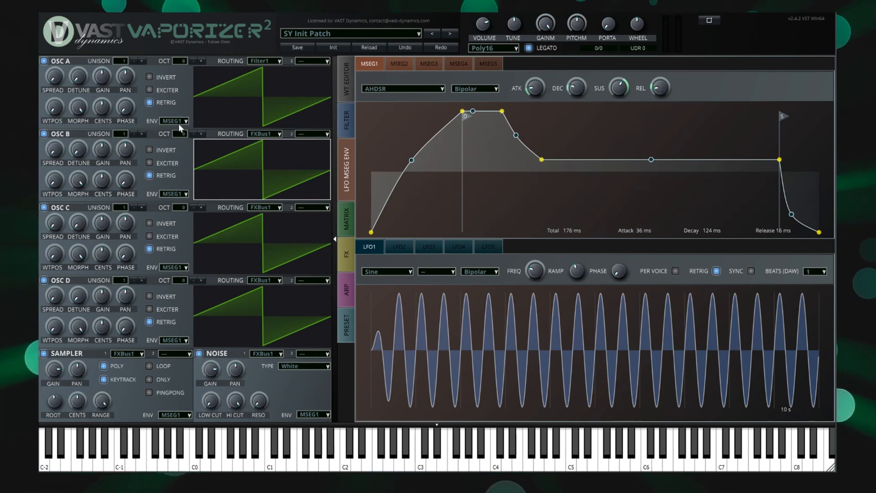
Assign MSEG2 as oscillator B's envelope and MSEG5 as the noise envelope
{"action": "left_click", "coordinate": [174, 121]}
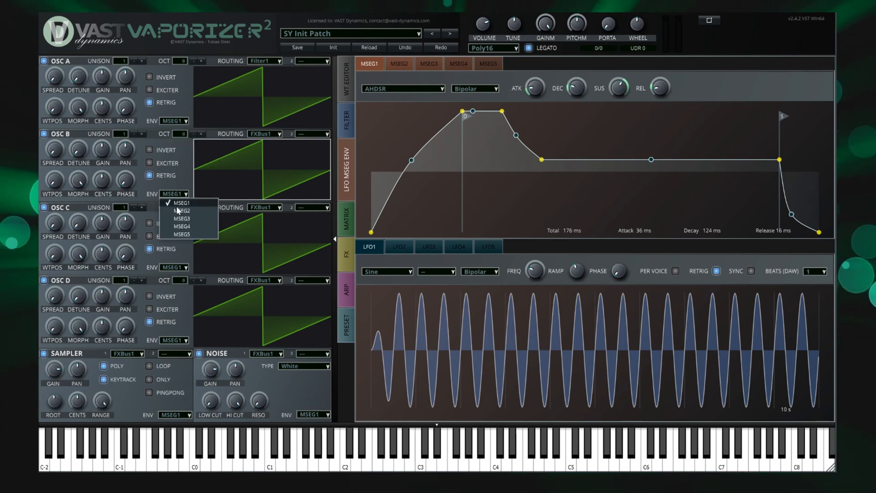
{"action": "left_click", "coordinate": [181, 211]}
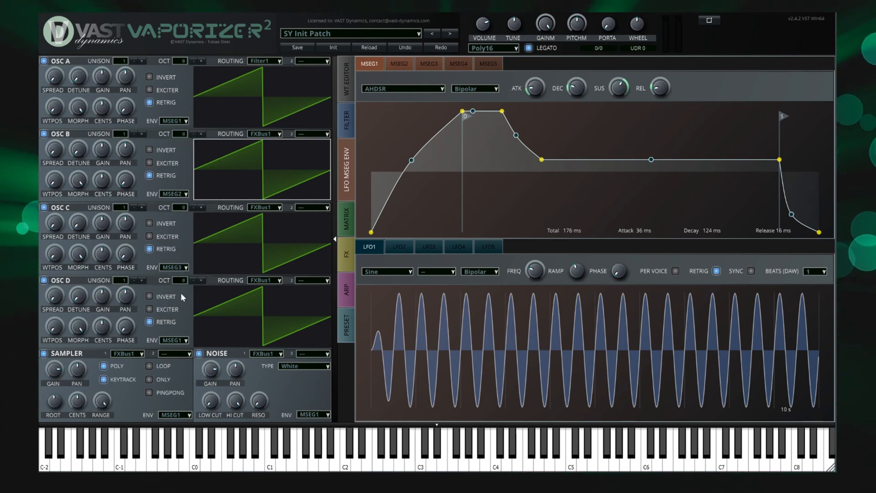
{"action": "left_click", "coordinate": [312, 414]}
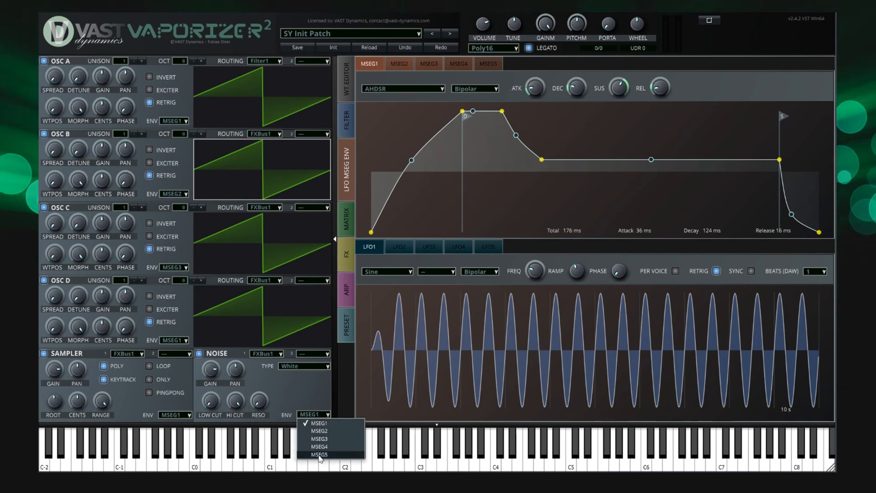
{"action": "left_click", "coordinate": [319, 455]}
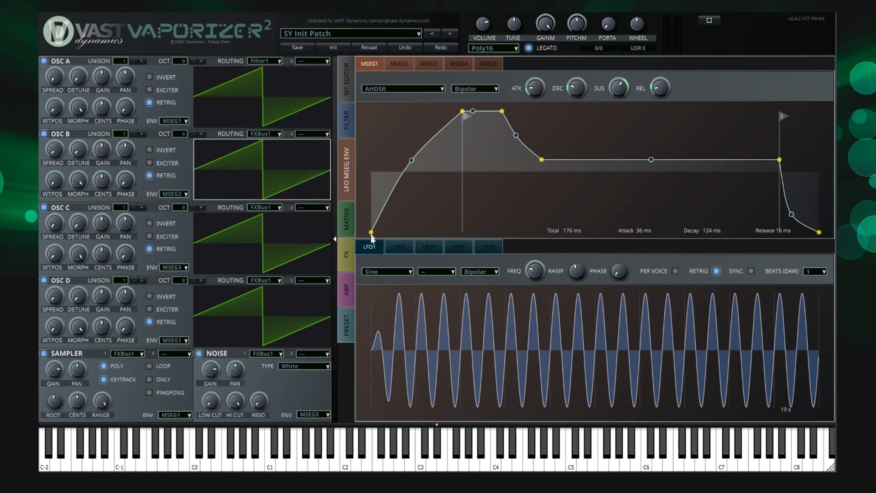
{"action": "mouse_move", "coordinate": [378, 256]}
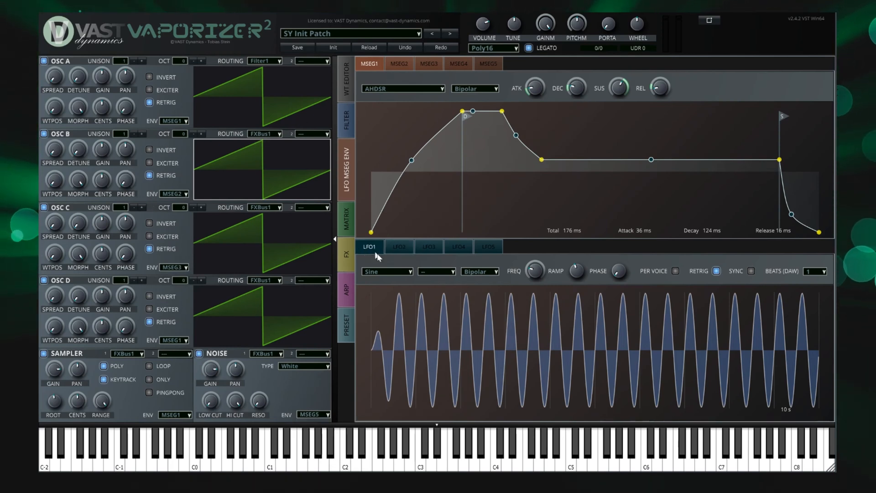
Change LFO2's waveform, sync it to a 4-beat cycle, and turn up its fade-in ramp
{"action": "left_click", "coordinate": [398, 246]}
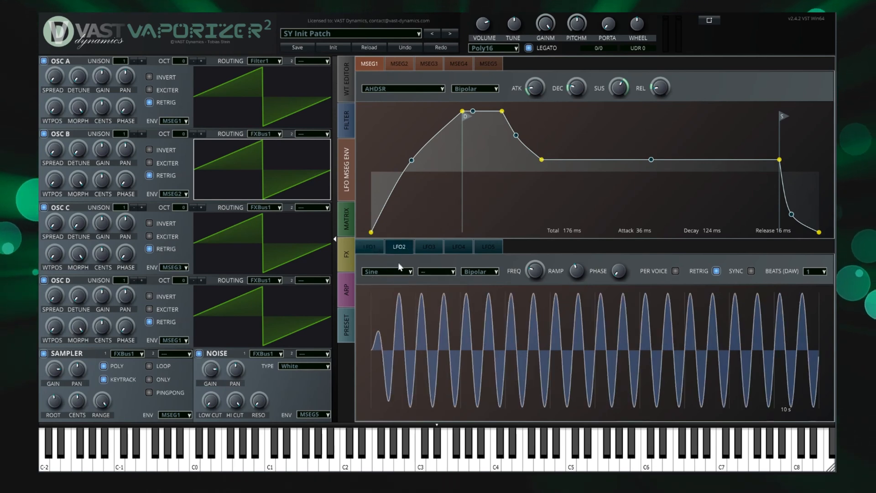
{"action": "left_click", "coordinate": [385, 271]}
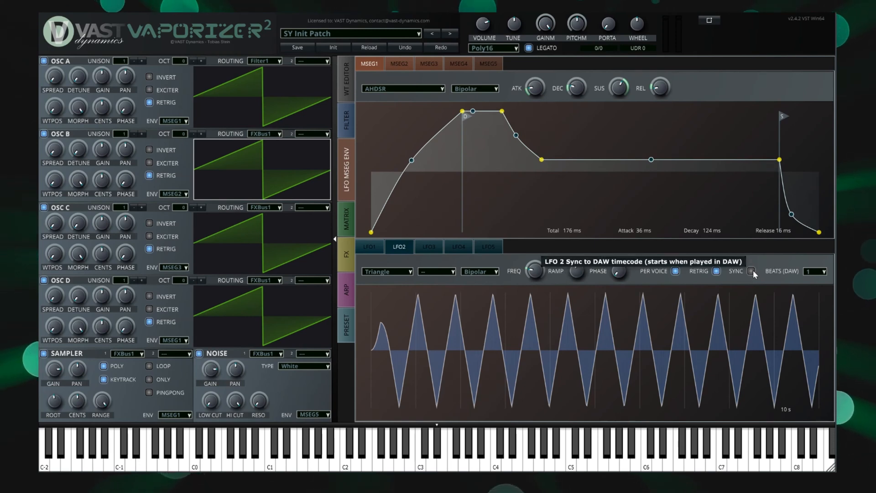
{"action": "left_click", "coordinate": [814, 271]}
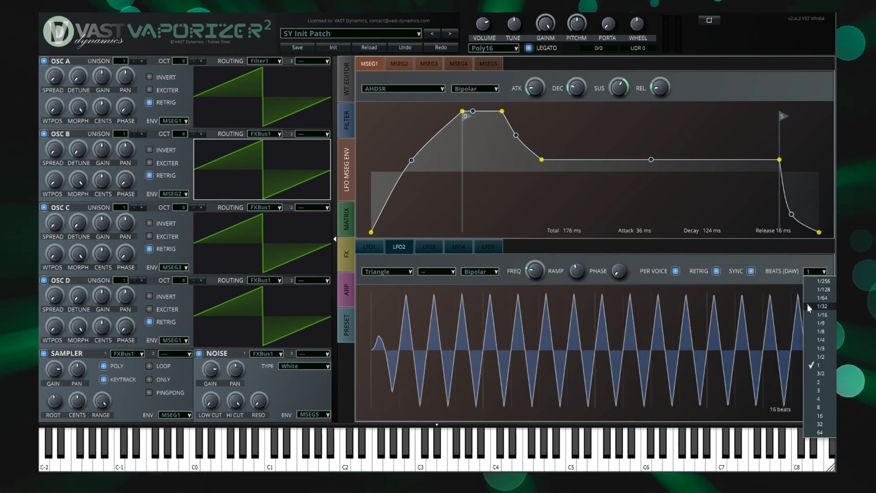
{"action": "left_click", "coordinate": [820, 331]}
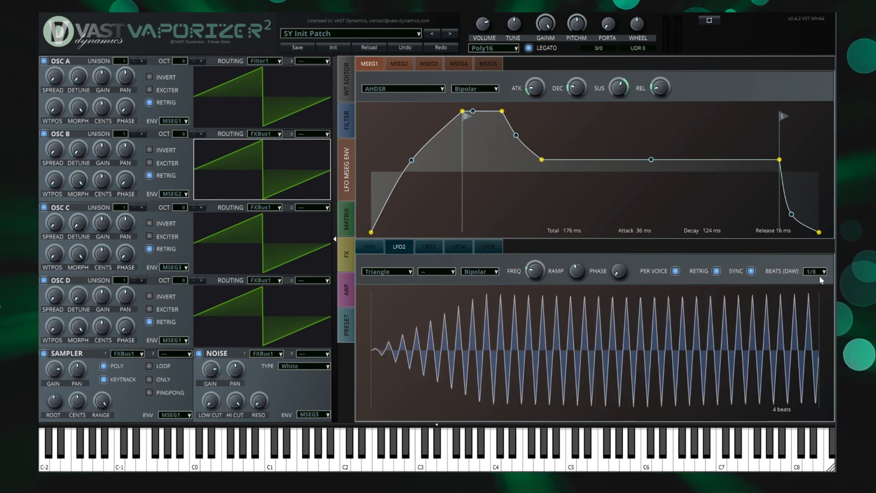
{"action": "left_click", "coordinate": [813, 271]}
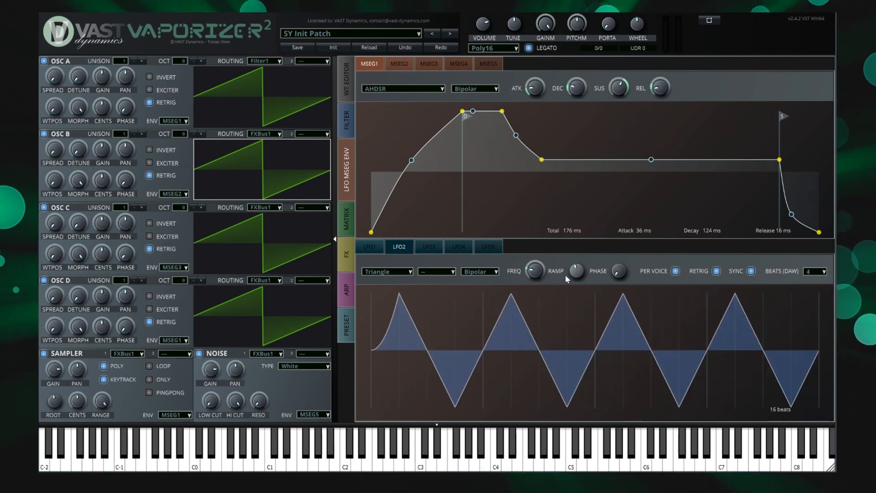
{"action": "left_click_drag", "start_coordinate": [575, 271], "coordinate": [574, 256]}
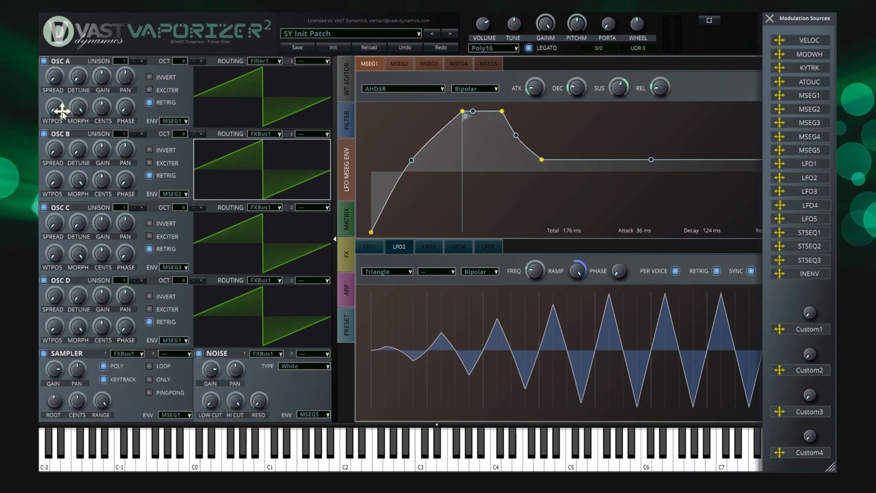
Apply and deepen LFO1 modulation on OSC A's wavetable position, then adjust its matrix slot
{"action": "left_click_drag", "start_coordinate": [54, 106], "coordinate": [55, 89]}
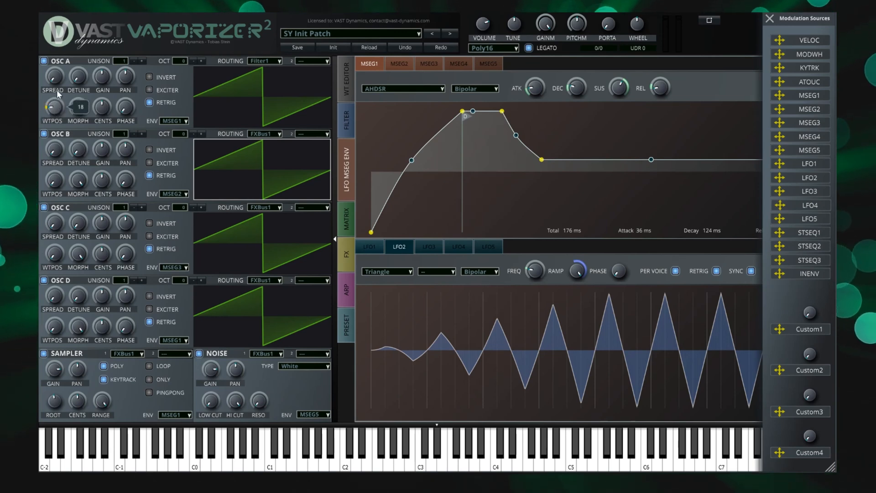
{"action": "left_click_drag", "start_coordinate": [52, 107], "coordinate": [53, 94]}
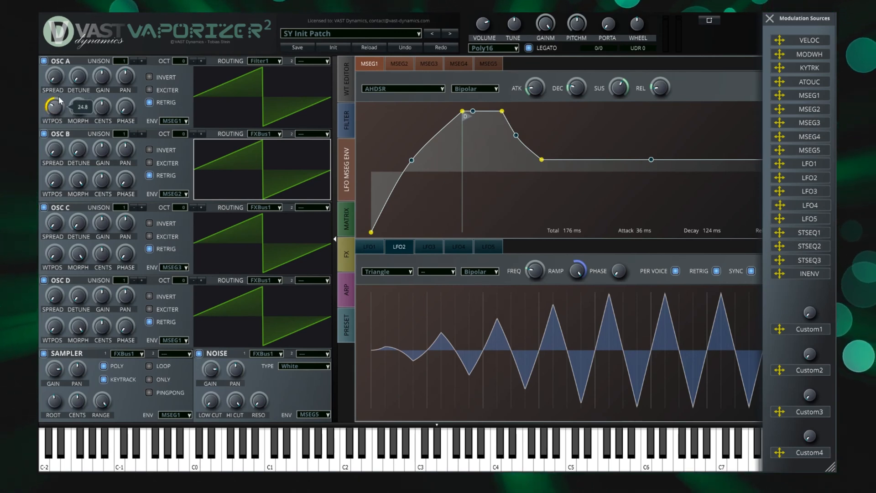
{"action": "mouse_move", "coordinate": [329, 203]}
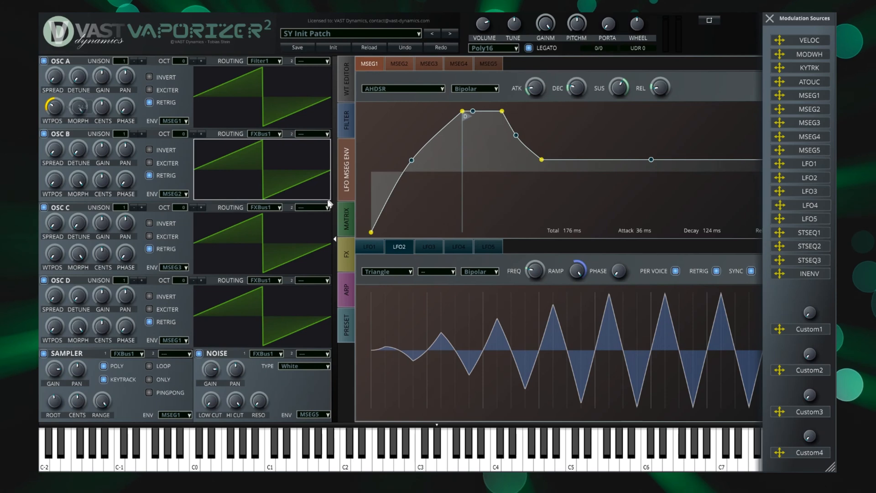
{"action": "left_click", "coordinate": [346, 219]}
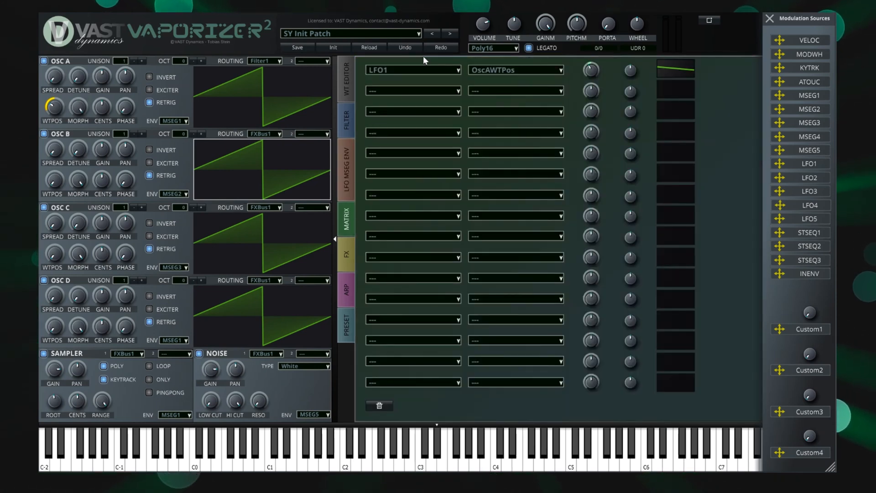
{"action": "left_click_drag", "start_coordinate": [591, 70], "coordinate": [590, 81]}
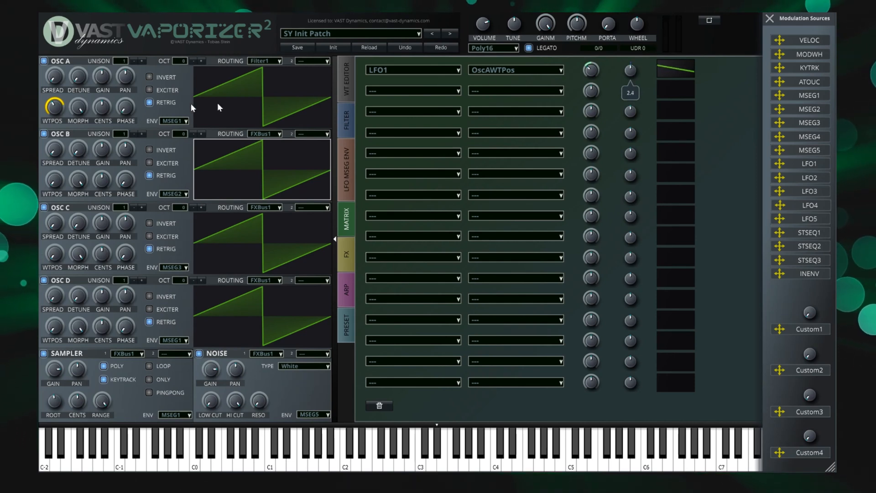
Inspect the WTPOS parameter's options and dismiss the exact value entry unchanged
{"action": "right_click", "coordinate": [52, 106]}
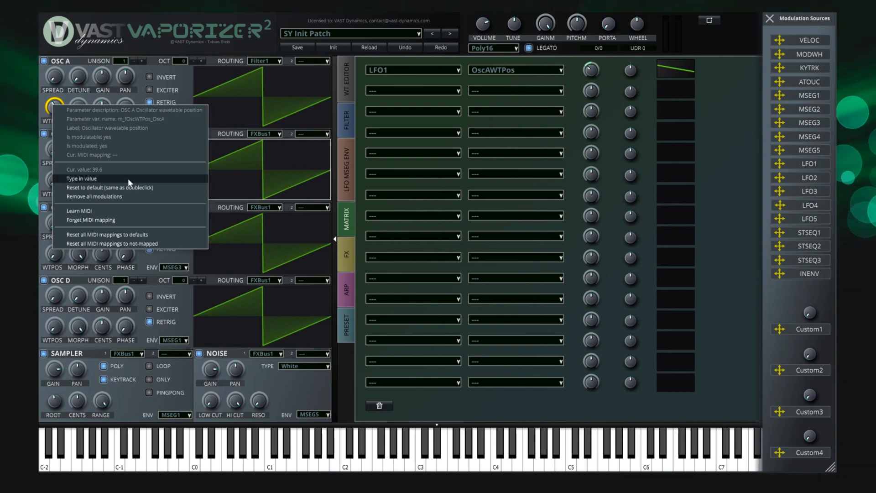
{"action": "left_click", "coordinate": [80, 179]}
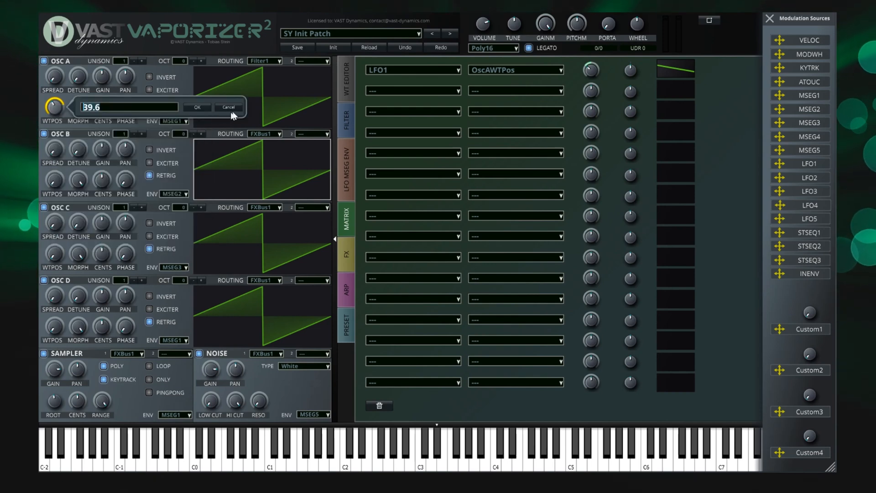
{"action": "left_click", "coordinate": [228, 107]}
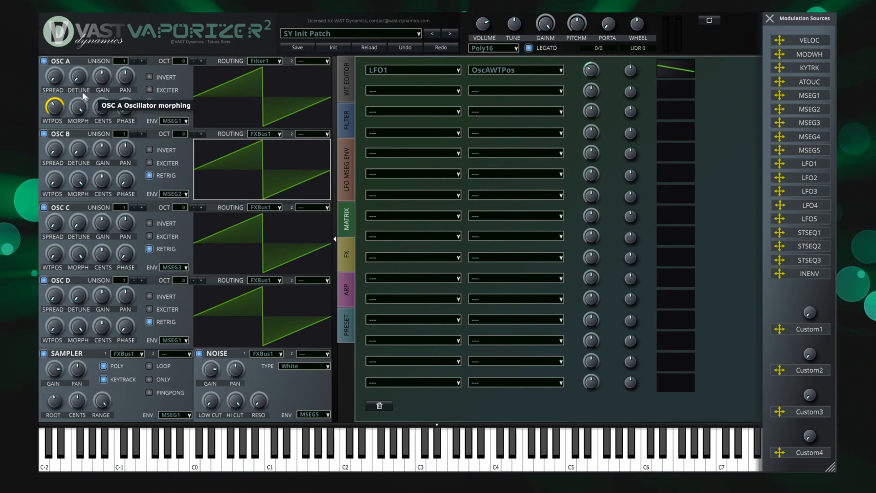
{"action": "mouse_move", "coordinate": [77, 322]}
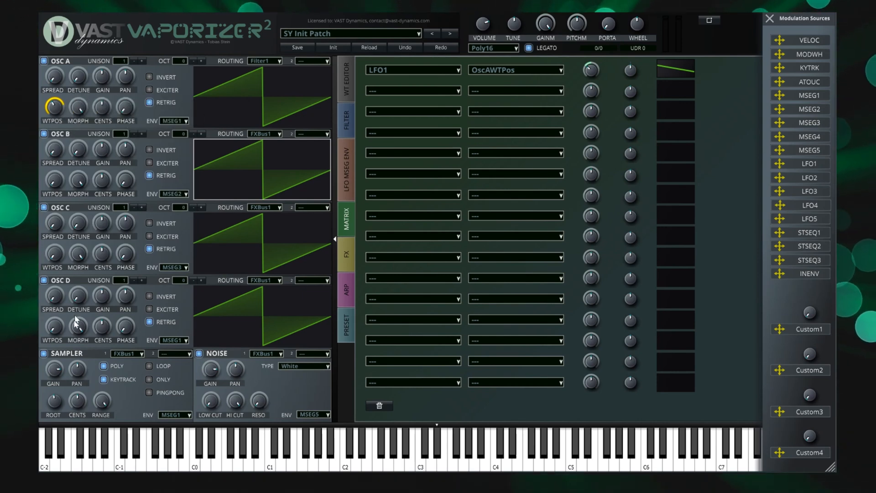
{"action": "mouse_move", "coordinate": [305, 233]}
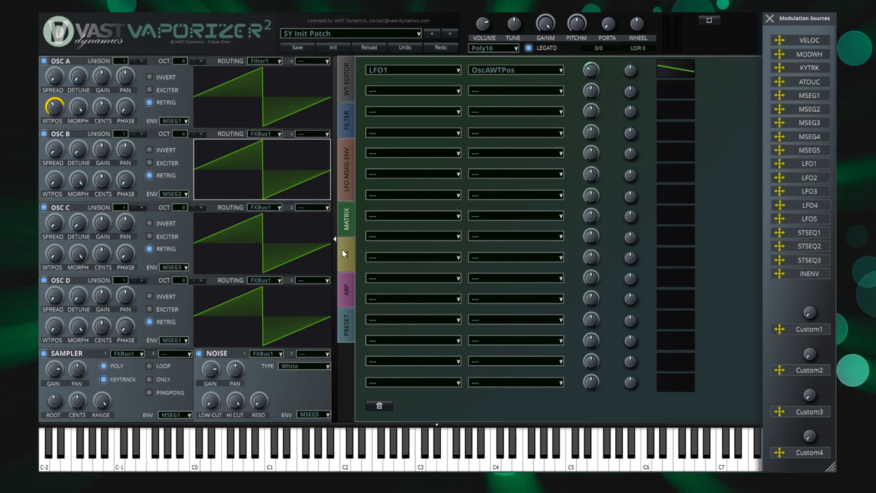
Enable the phaser on bus 1 and adjust the equalizer's 250Hz and 1kHz bands
{"action": "left_click", "coordinate": [345, 254]}
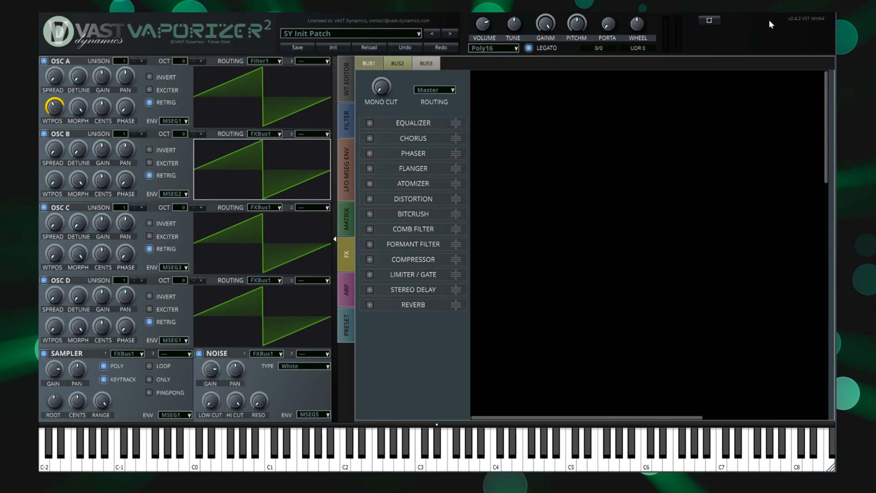
{"action": "mouse_move", "coordinate": [381, 136]}
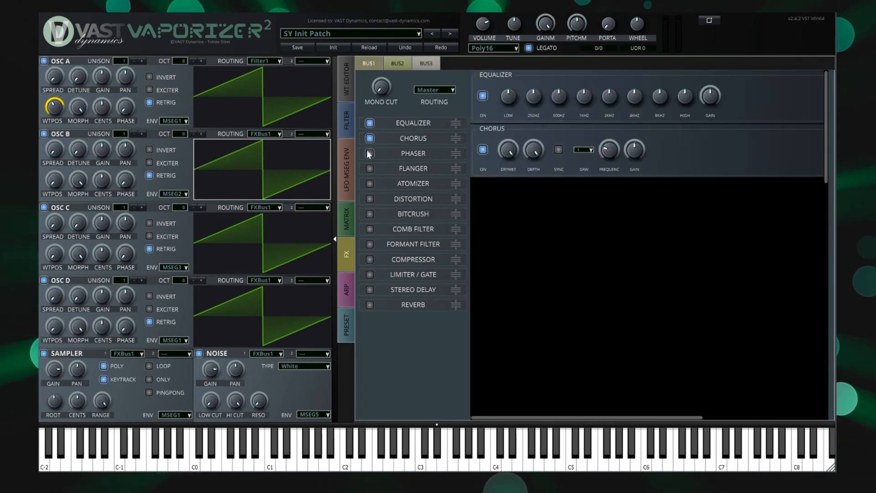
{"action": "left_click", "coordinate": [368, 153]}
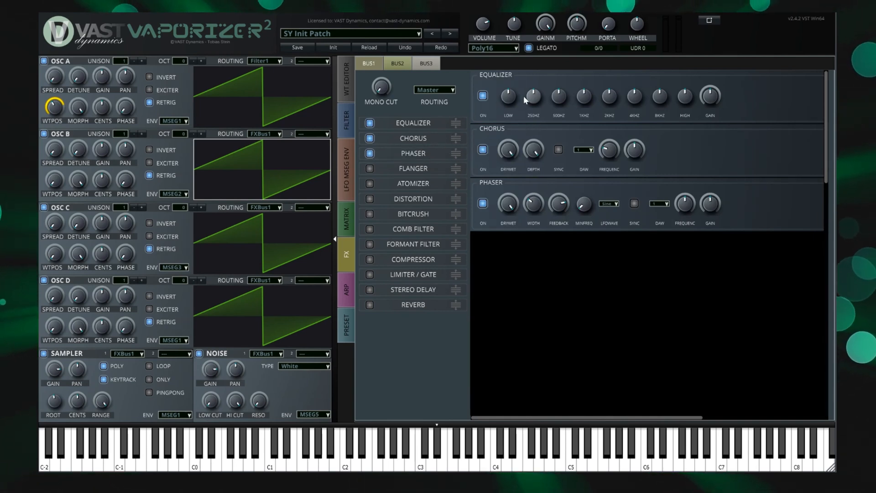
{"action": "left_click_drag", "start_coordinate": [583, 95], "coordinate": [583, 84]}
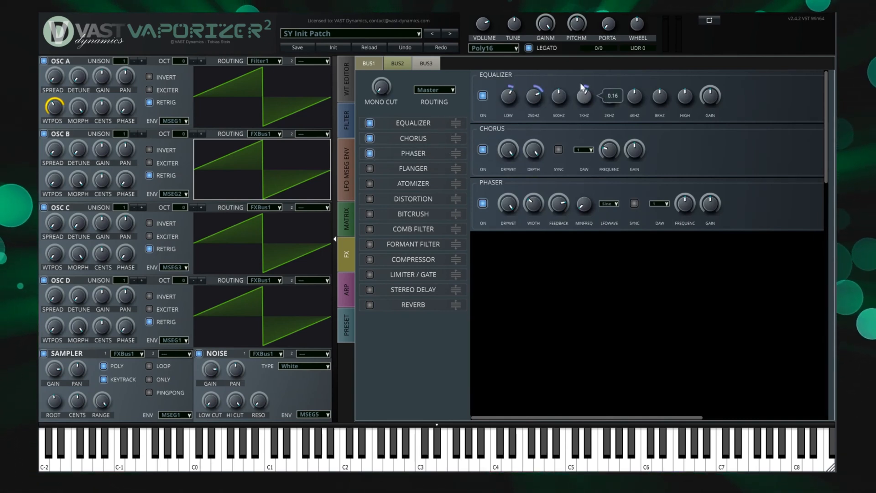
{"action": "left_click_drag", "start_coordinate": [532, 202], "coordinate": [532, 189]}
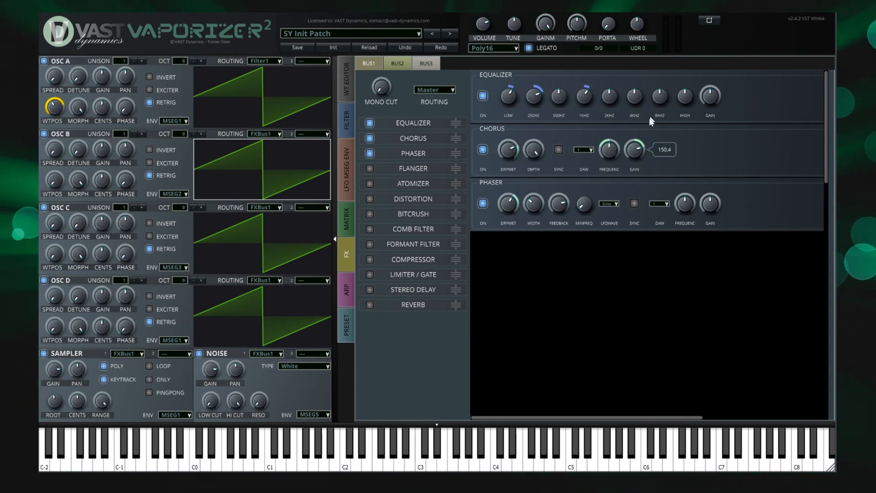
{"action": "mouse_move", "coordinate": [369, 216]}
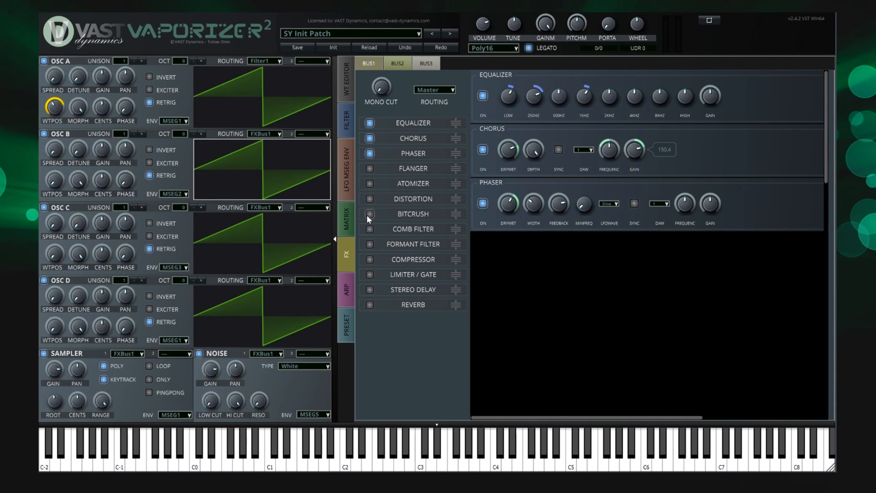
Turn on bitcrush, sync the phaser to host tempo, and check the modulation sources list
{"action": "left_click", "coordinate": [369, 214]}
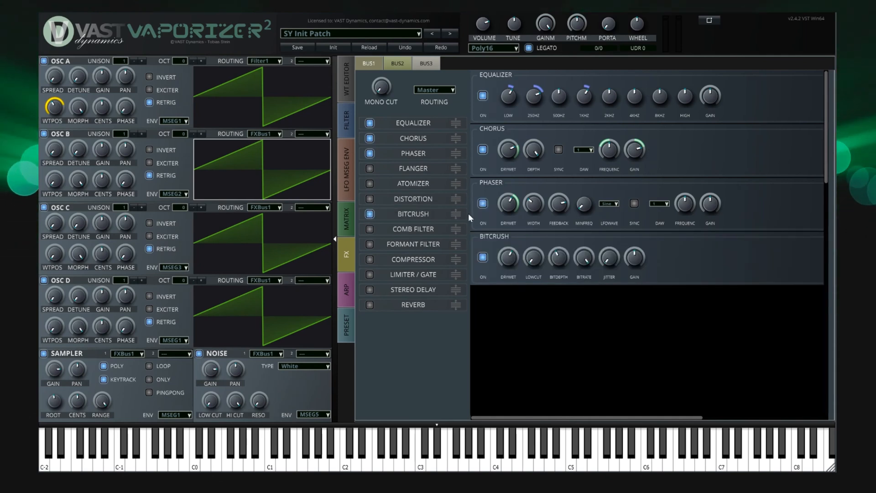
{"action": "left_click", "coordinate": [425, 62]}
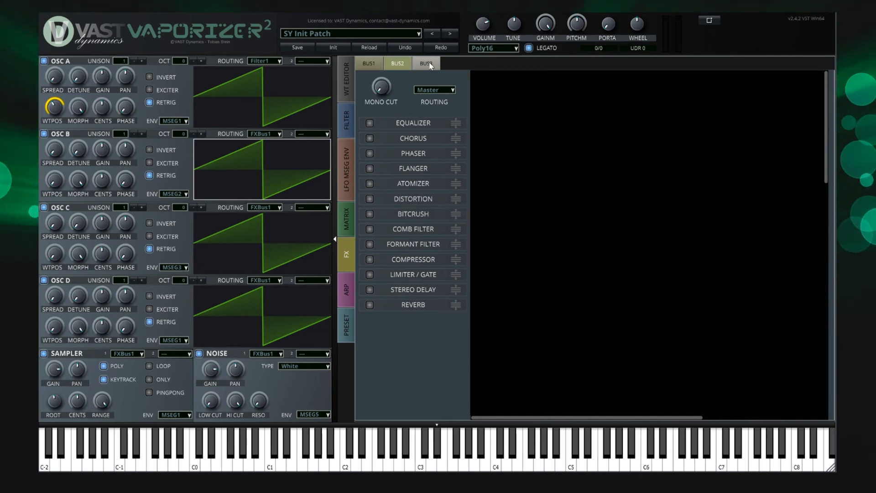
{"action": "left_click", "coordinate": [426, 62]}
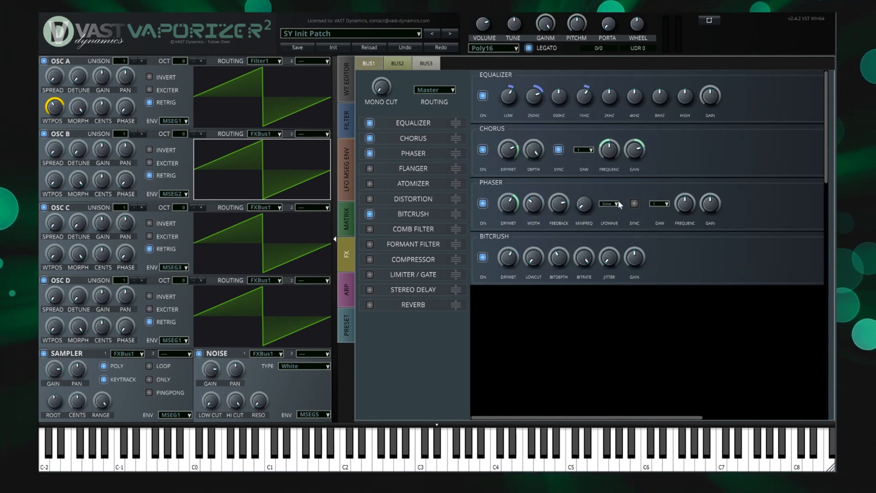
{"action": "left_click", "coordinate": [634, 203]}
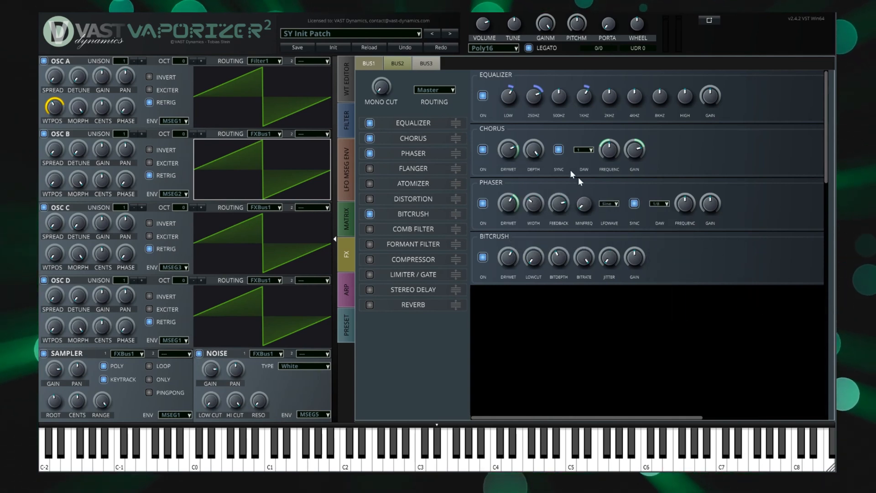
{"action": "right_click", "coordinate": [507, 149]}
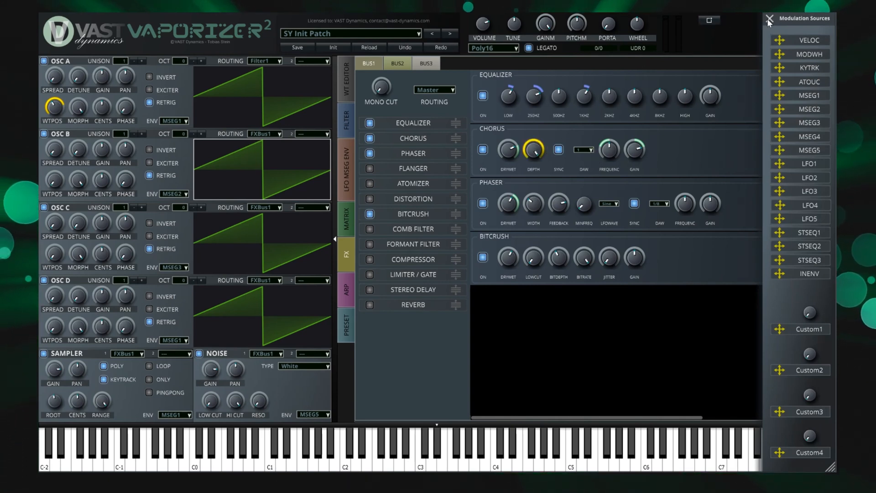
{"action": "left_click", "coordinate": [770, 18]}
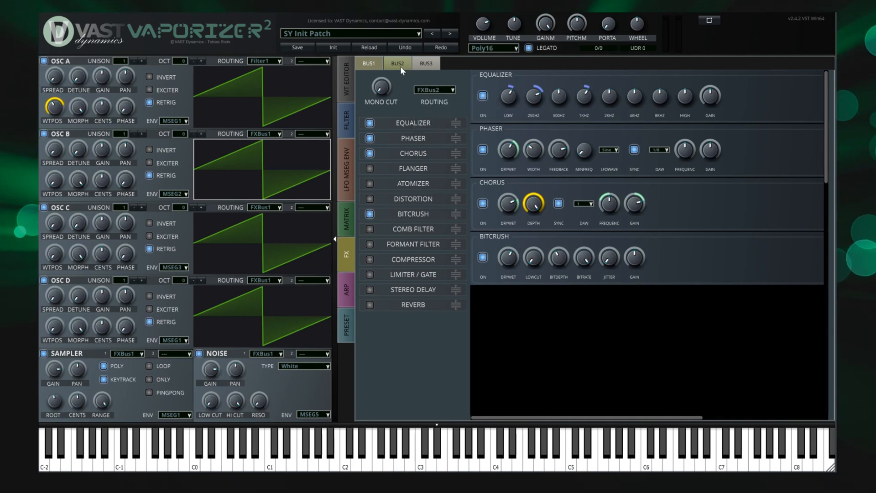
Route FX bus 2 into bus 3 with an equalizer, then review buses 1 and 2
{"action": "left_click", "coordinate": [435, 89]}
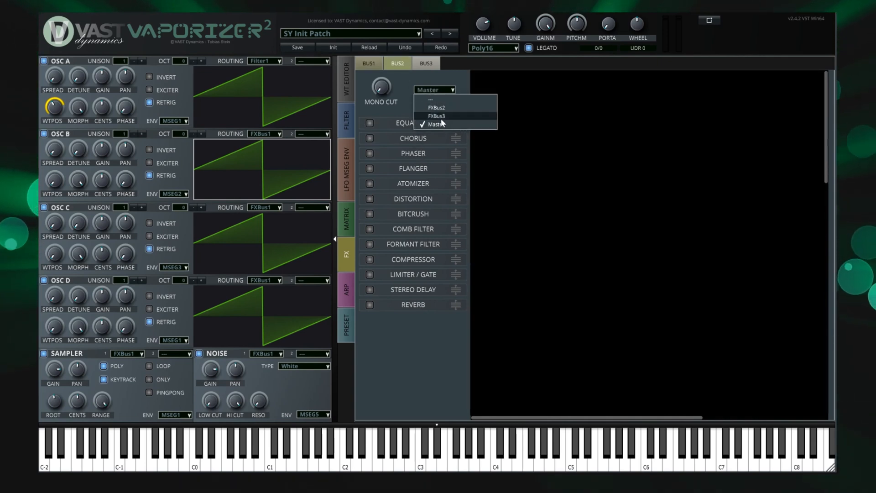
{"action": "left_click", "coordinate": [436, 107]}
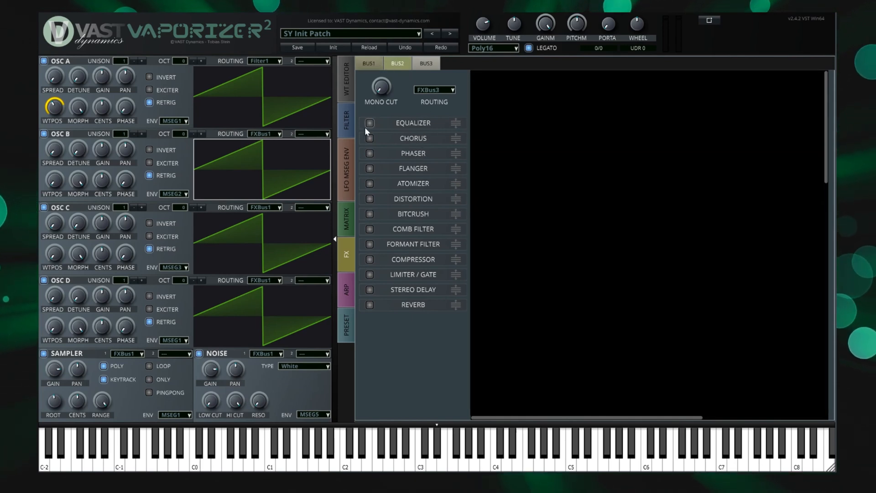
{"action": "left_click", "coordinate": [369, 123]}
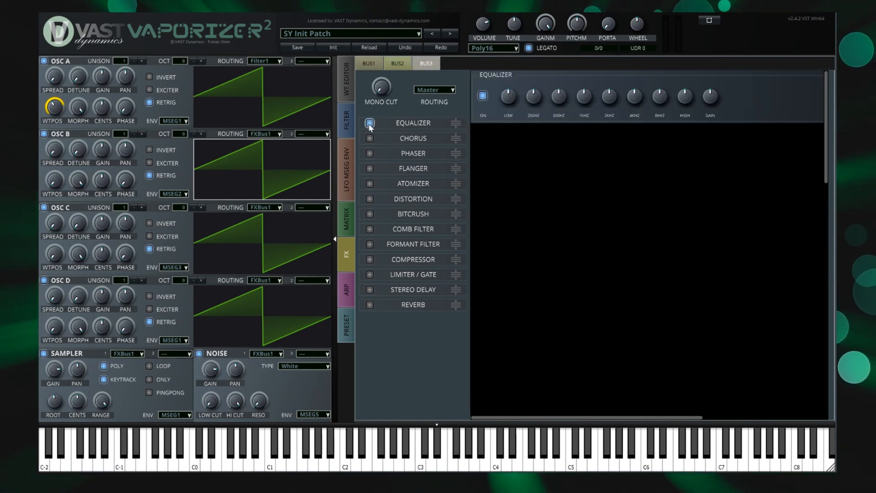
{"action": "left_click", "coordinate": [368, 62]}
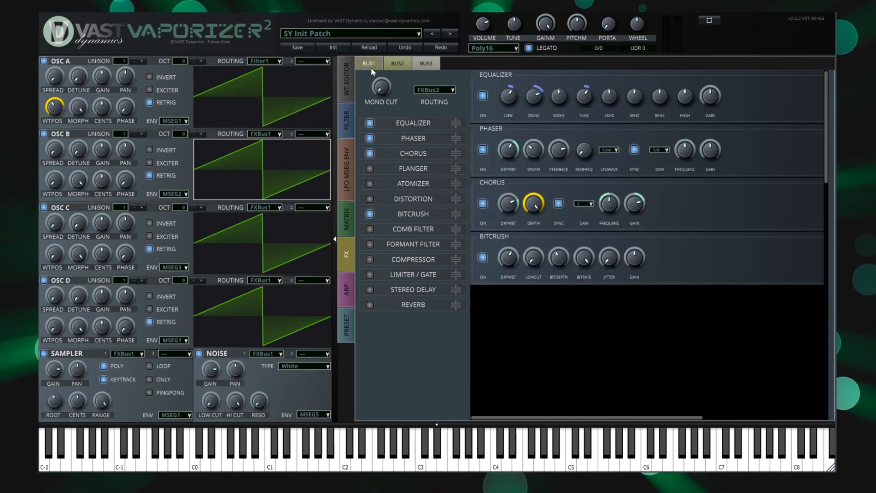
{"action": "left_click", "coordinate": [398, 62]}
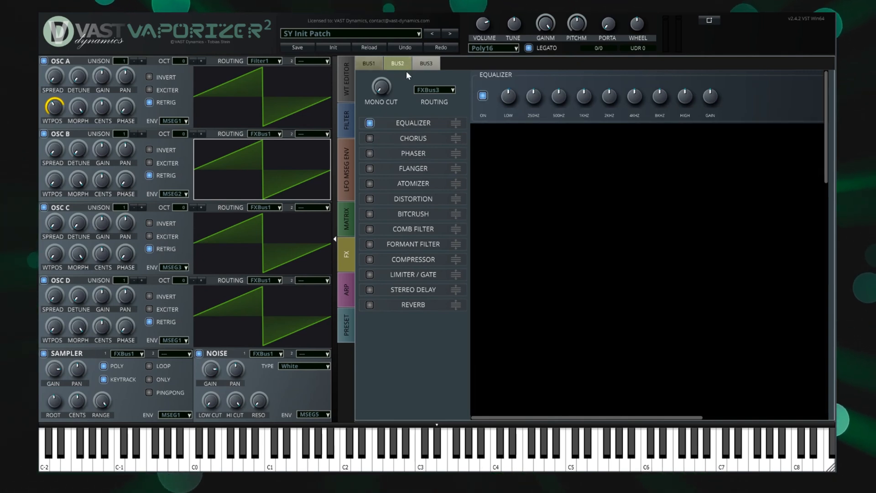
{"action": "mouse_move", "coordinate": [346, 289]}
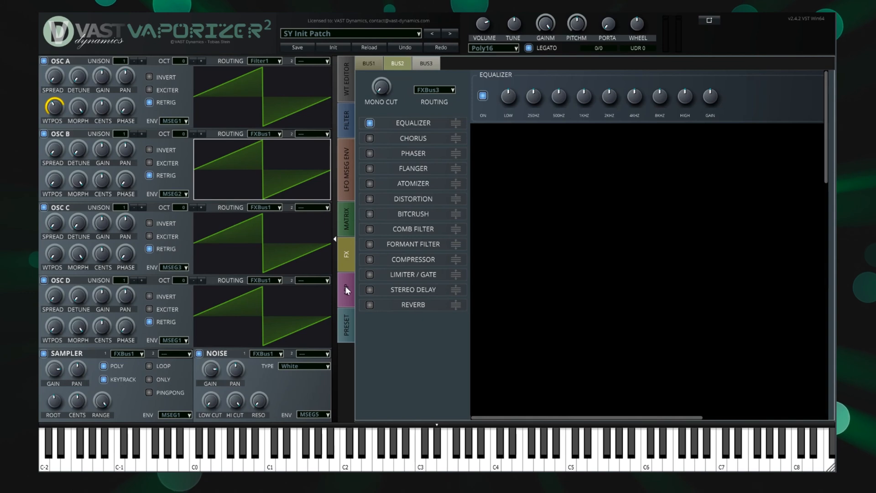
Invert step sequencer 1 and raise its glide
{"action": "left_click", "coordinate": [344, 289]}
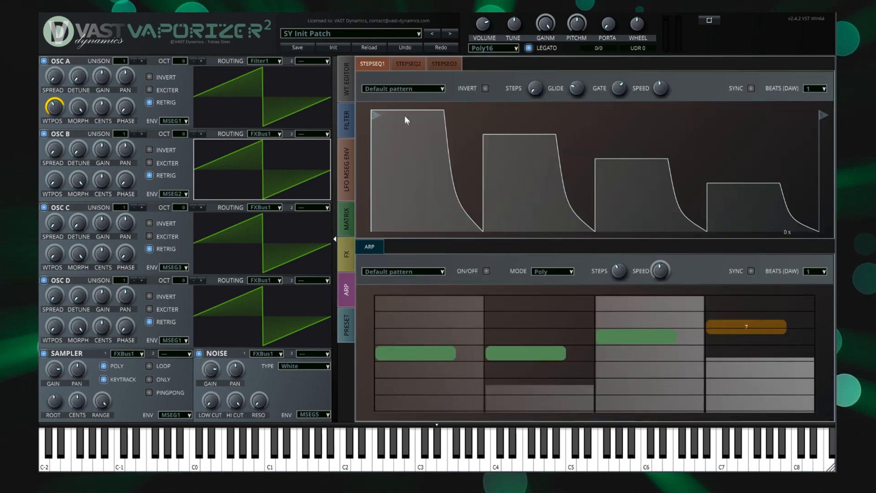
{"action": "left_click", "coordinate": [486, 88]}
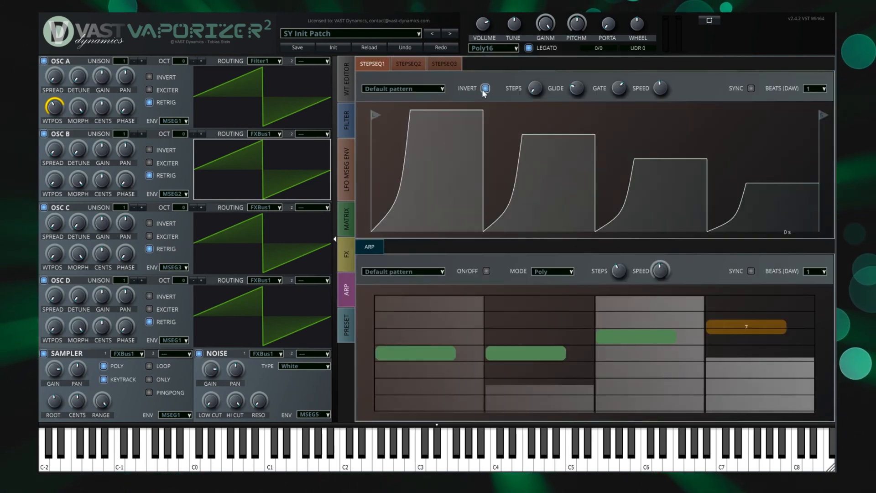
{"action": "mouse_move", "coordinate": [535, 88]}
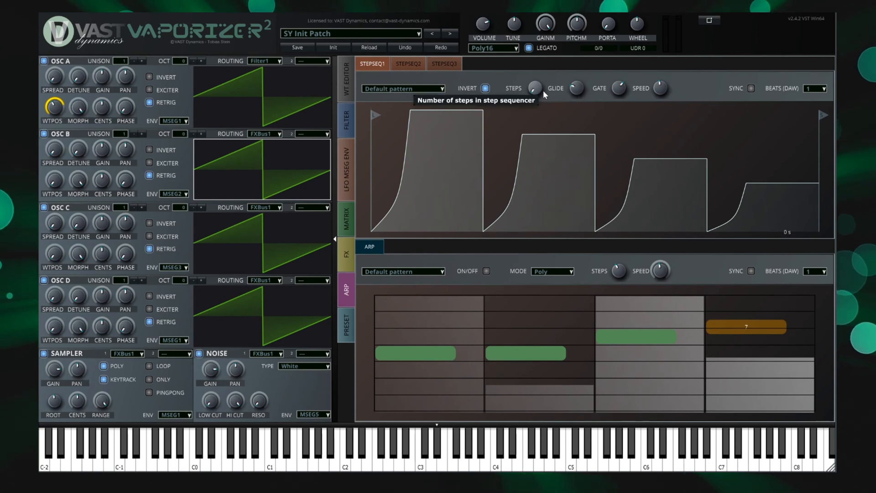
{"action": "left_click_drag", "start_coordinate": [617, 87], "coordinate": [617, 107]}
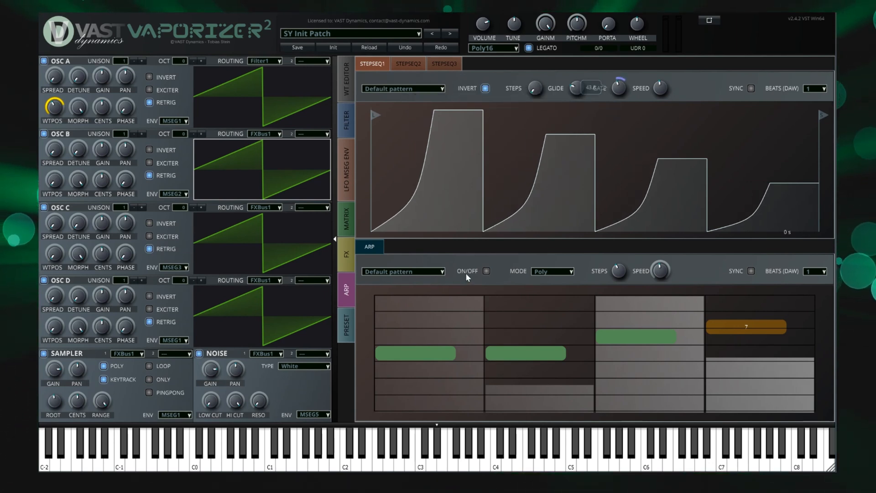
Turn the arpeggiator on with SEQ RaveChannel in Poly mode, synced to 8 beats
{"action": "left_click", "coordinate": [401, 272]}
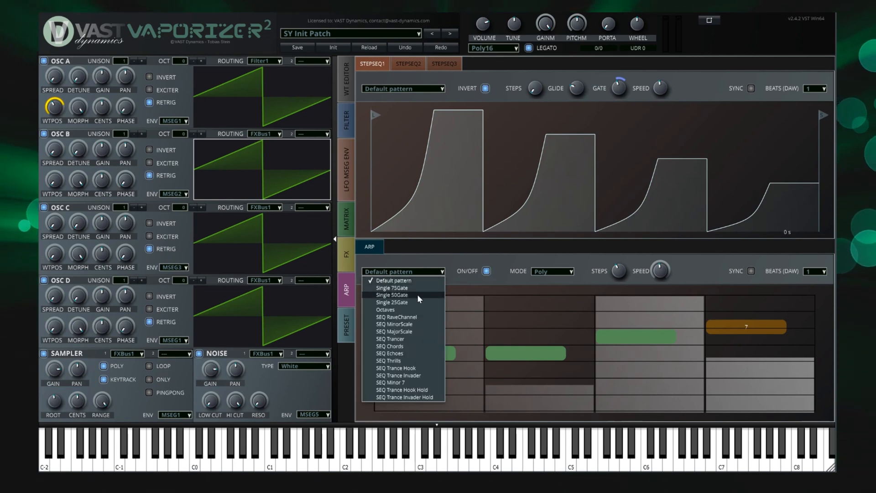
{"action": "left_click", "coordinate": [396, 317]}
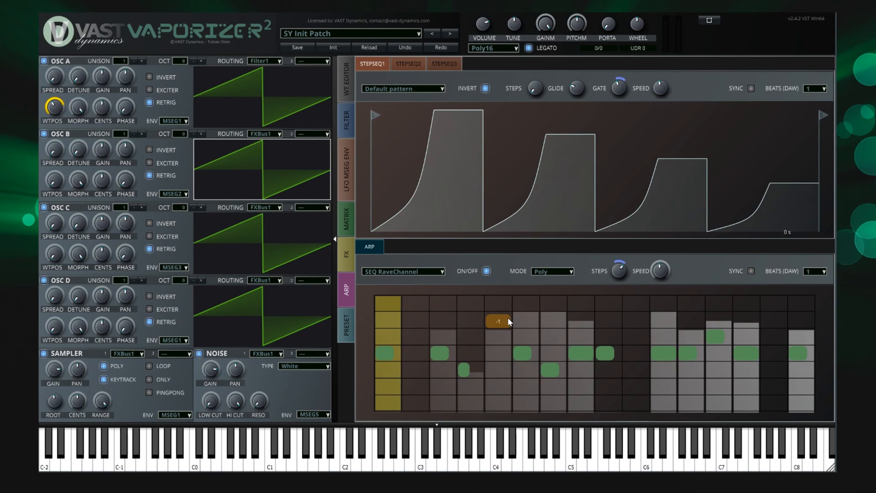
{"action": "left_click", "coordinate": [497, 321]}
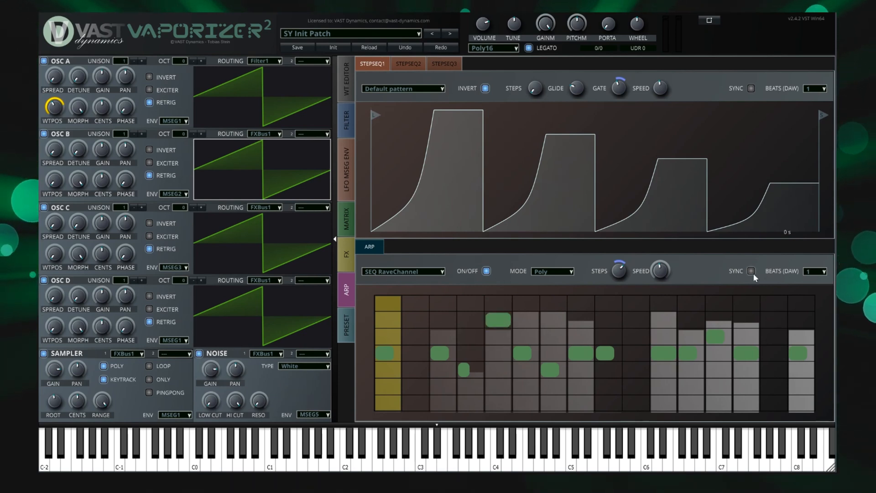
{"action": "left_click", "coordinate": [552, 271]}
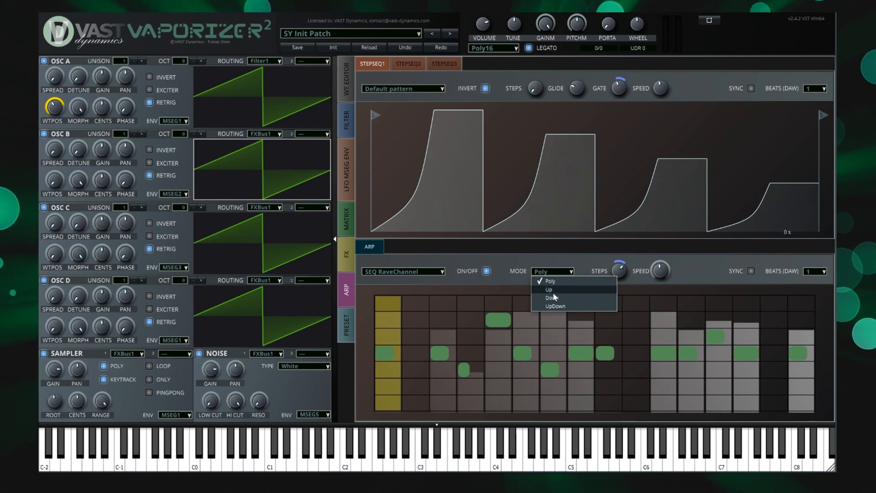
{"action": "left_click", "coordinate": [552, 271]}
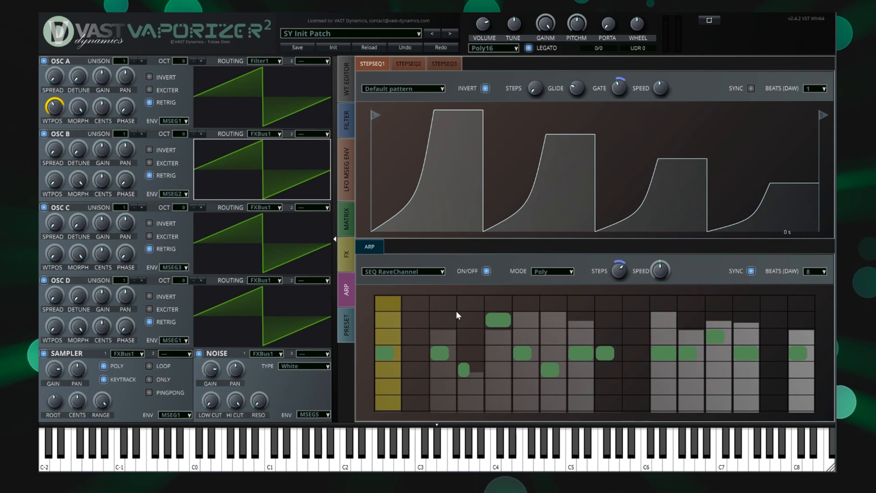
{"action": "mouse_move", "coordinate": [361, 331]}
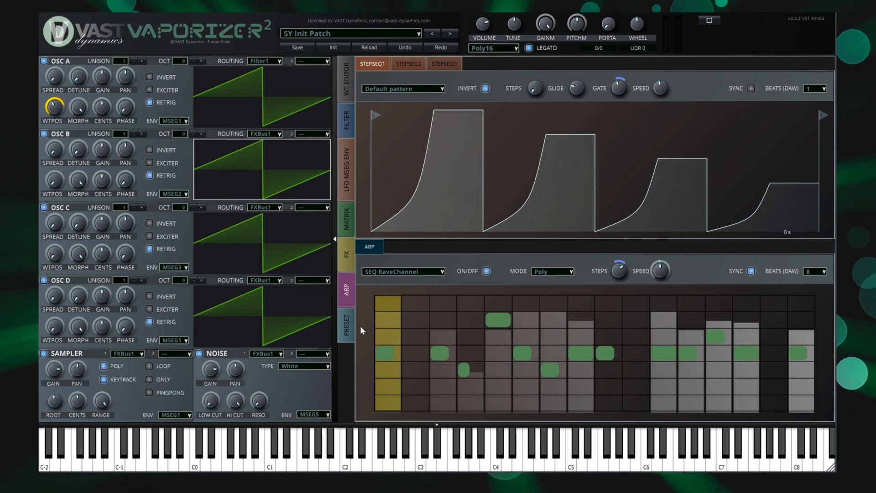
{"action": "left_click", "coordinate": [345, 324]}
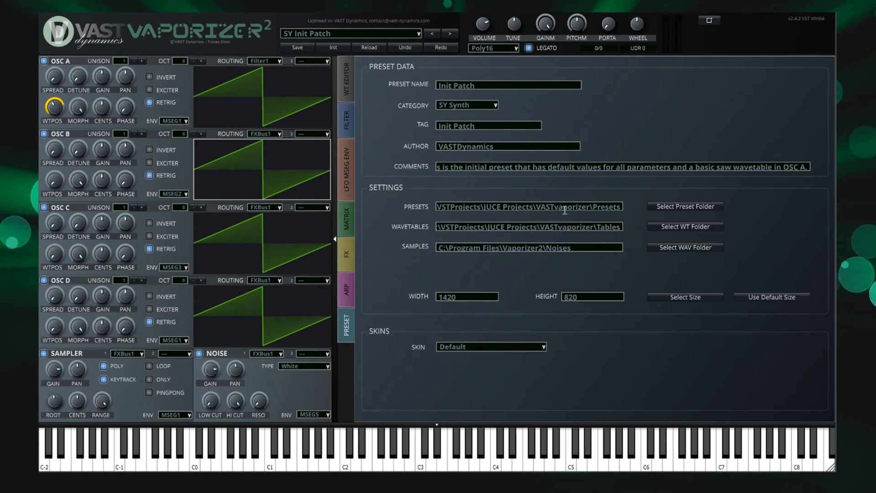
{"action": "left_click", "coordinate": [684, 206]}
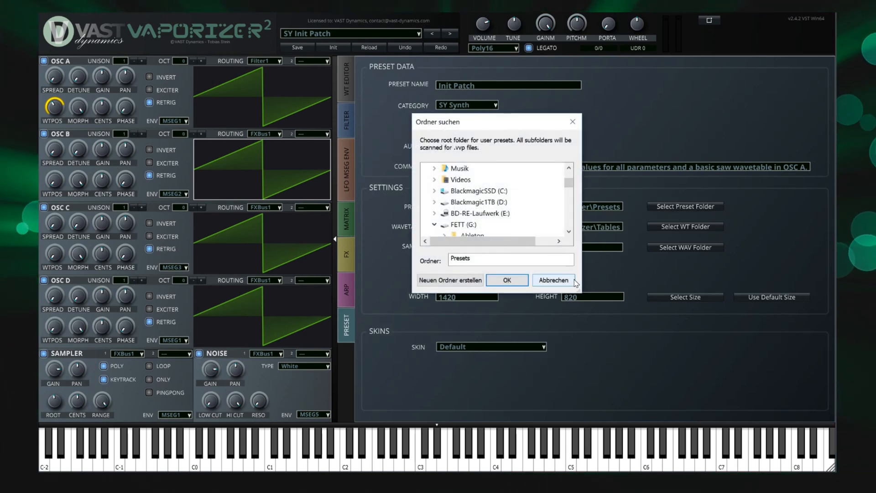
{"action": "left_click", "coordinate": [552, 279]}
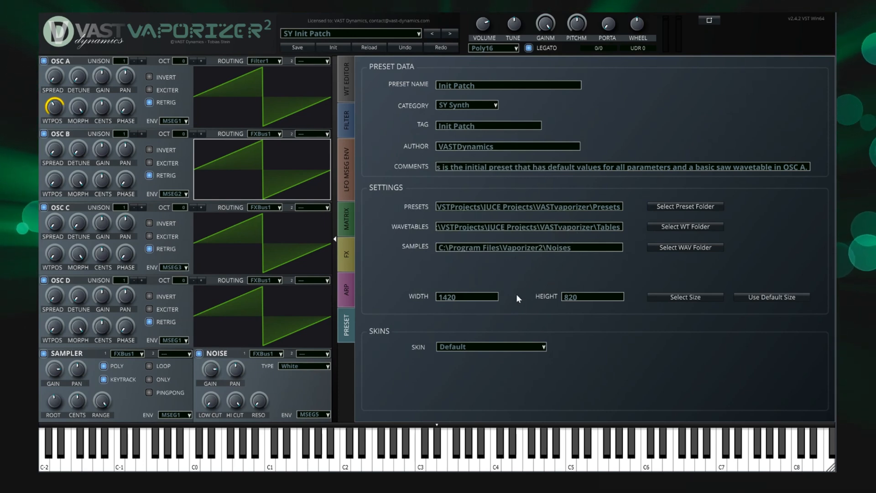
{"action": "left_click", "coordinate": [592, 296]}
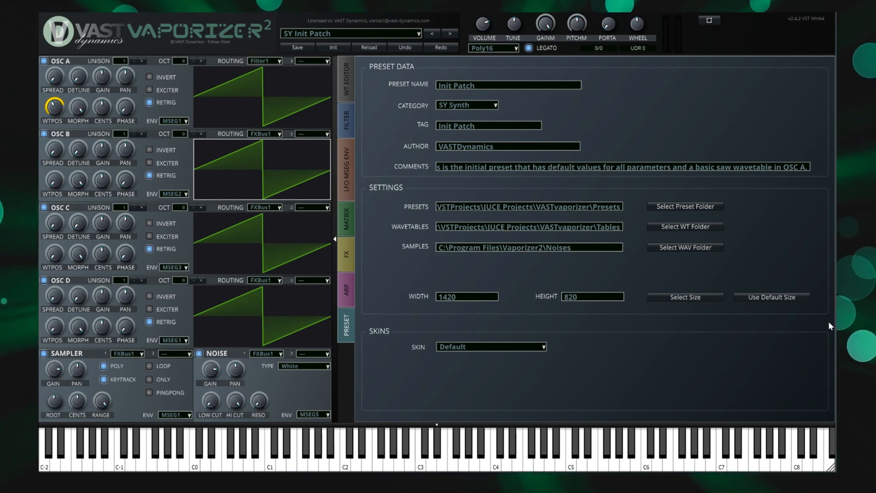
Switch the interface skin to IceCubes, then to BloodTech
{"action": "left_click", "coordinate": [489, 347]}
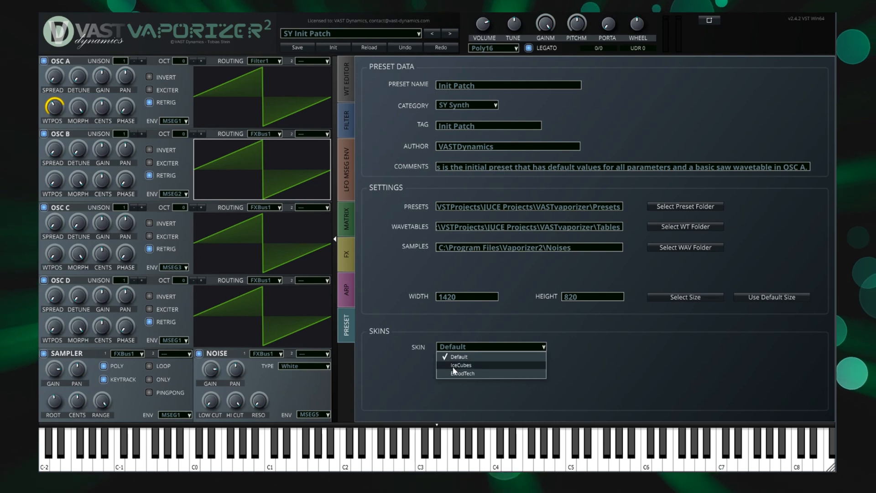
{"action": "left_click", "coordinate": [460, 364]}
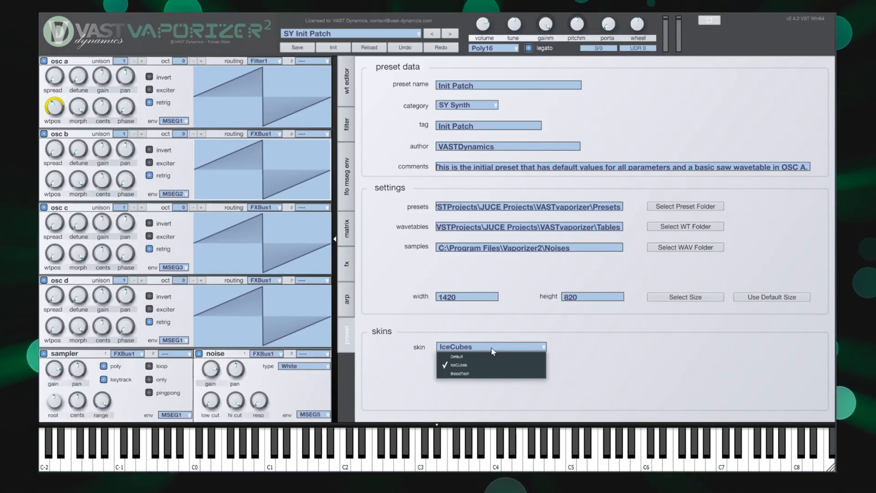
{"action": "left_click", "coordinate": [458, 373]}
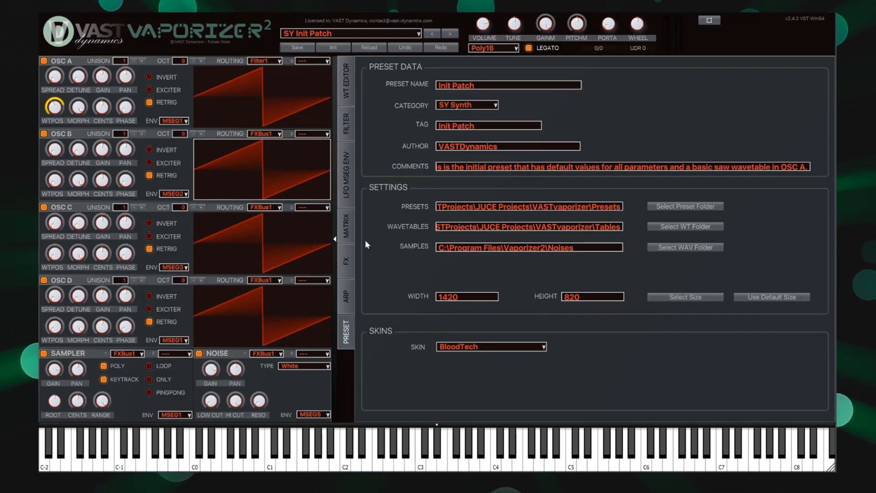
Set LFO2 to a Noise waveform shaped by MSEG1, then return to preset settings
{"action": "left_click", "coordinate": [345, 175]}
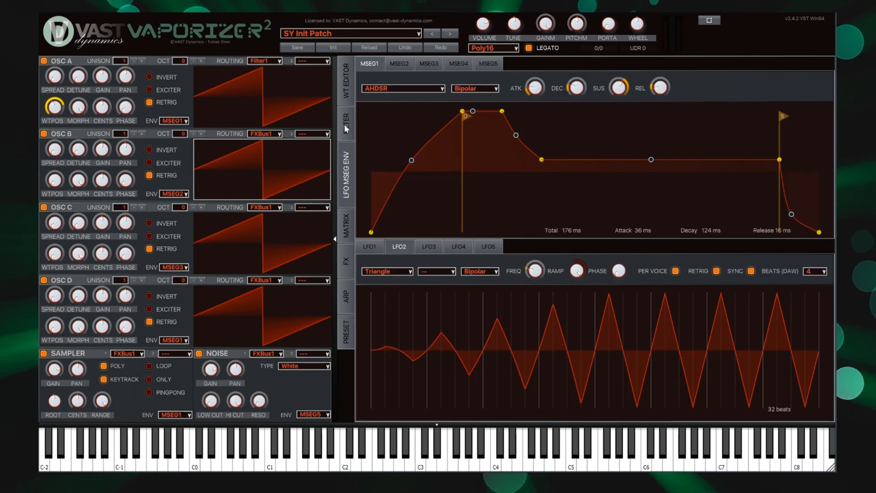
{"action": "left_click_drag", "start_coordinate": [533, 269], "coordinate": [533, 263]}
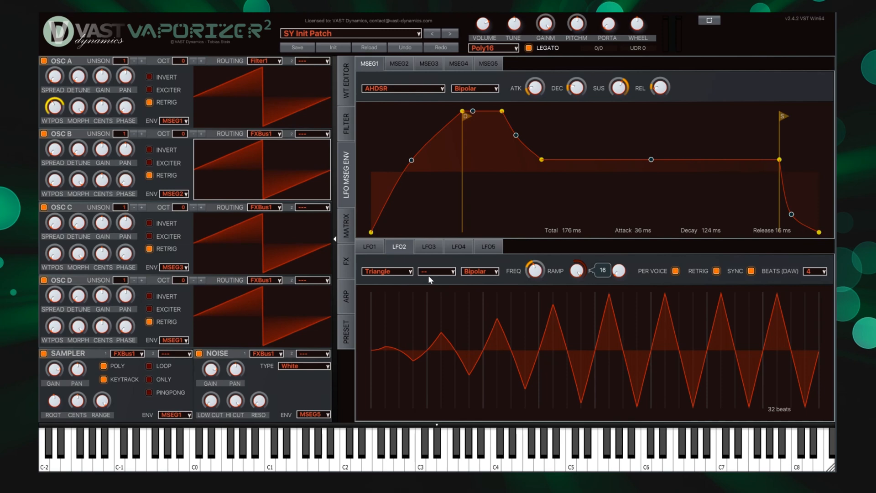
{"action": "left_click", "coordinate": [386, 271]}
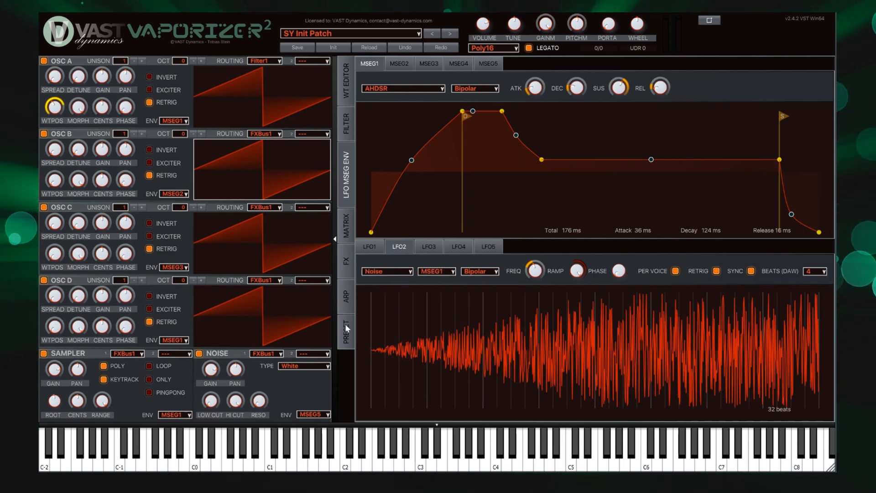
{"action": "left_click", "coordinate": [346, 327]}
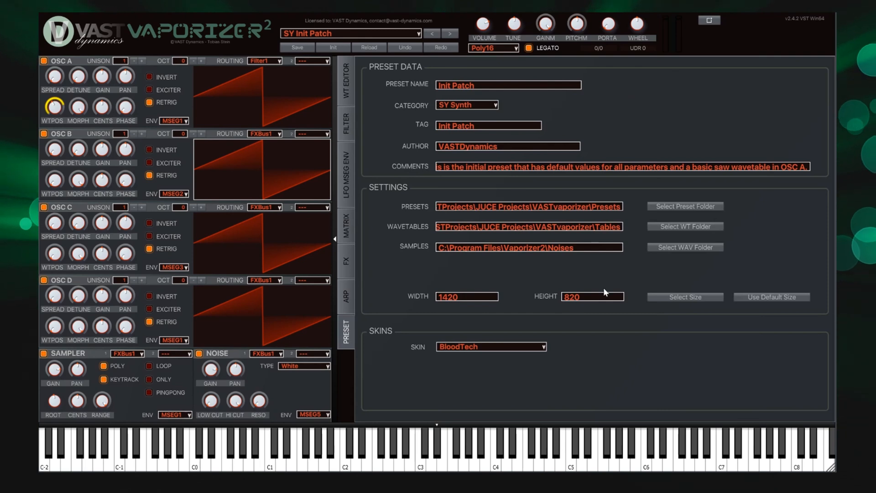
{"action": "mouse_move", "coordinate": [483, 286]}
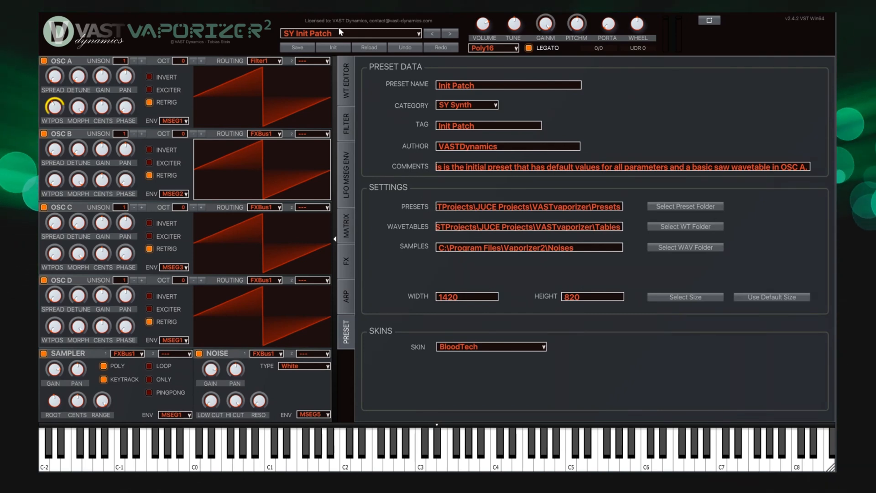
Load the next factory preset, view its wavetable, then advance to AR Reso Slow Hard
{"action": "left_click", "coordinate": [348, 32]}
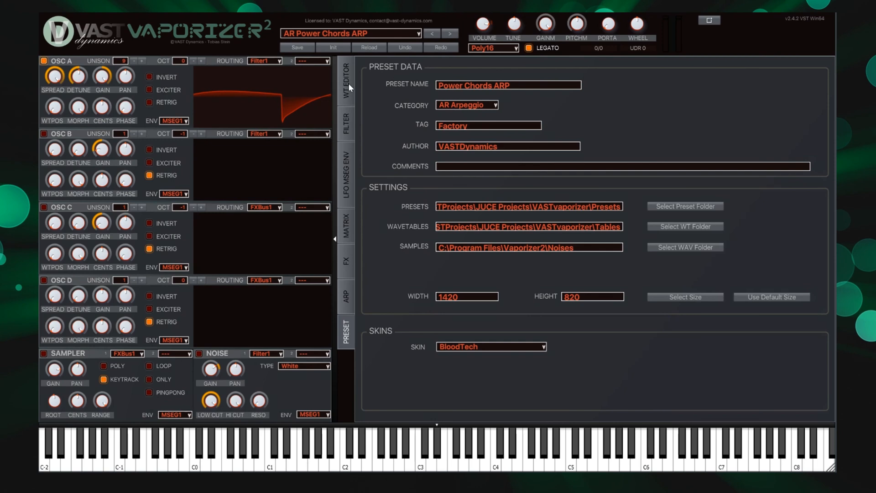
{"action": "left_click", "coordinate": [345, 78]}
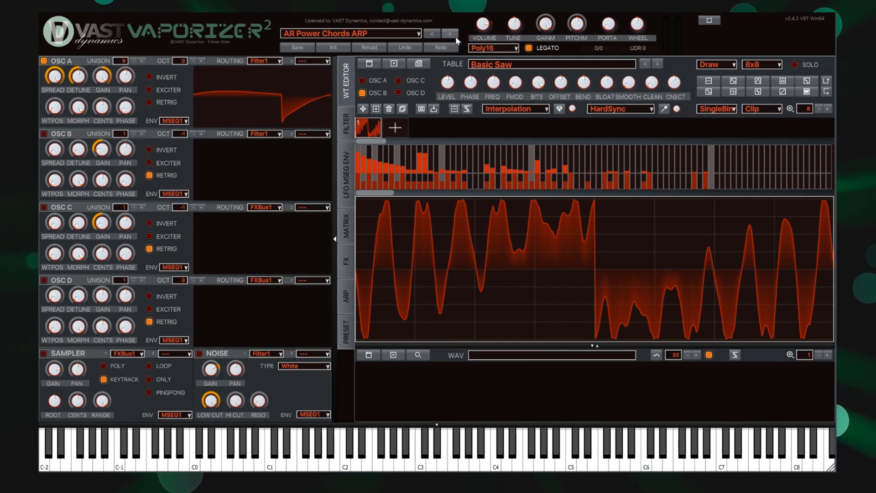
{"action": "left_click", "coordinate": [449, 34]}
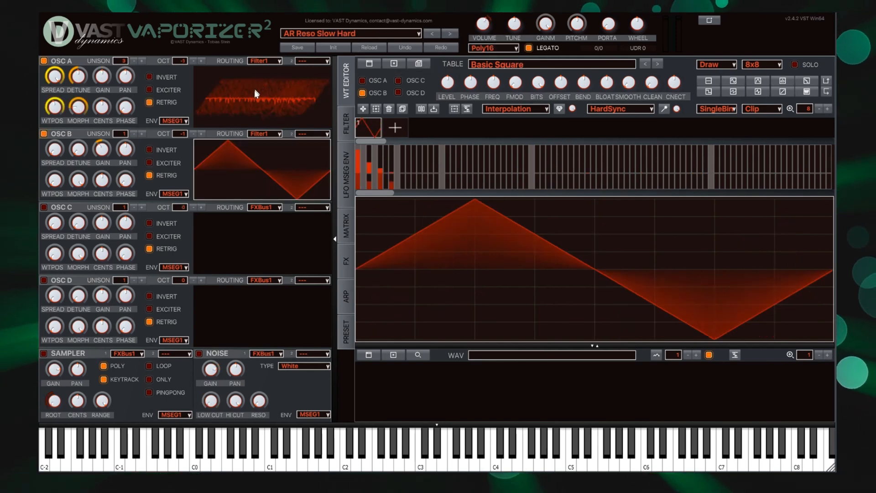